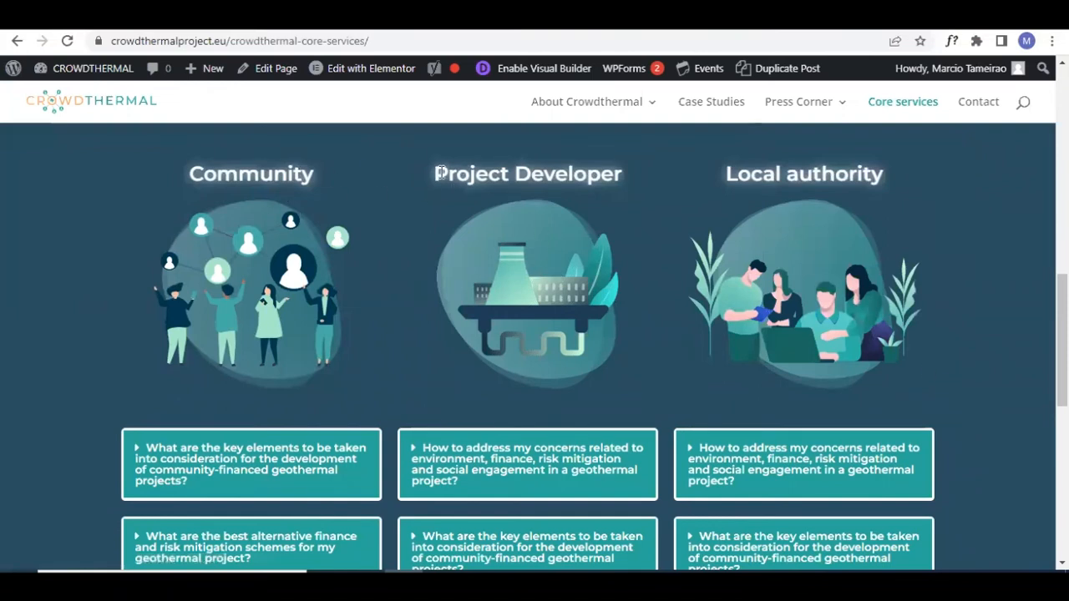
Step: Expand the 'How to perform an economic modelling of my geothermal project?' question on the Core services page
scroll(down, 3)
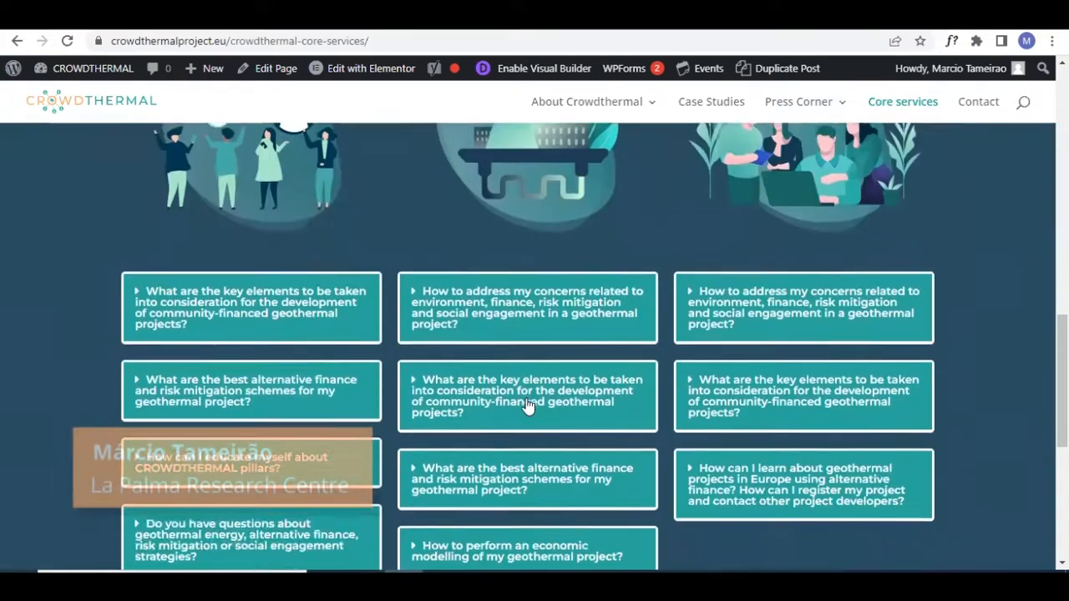
scroll(down, 3)
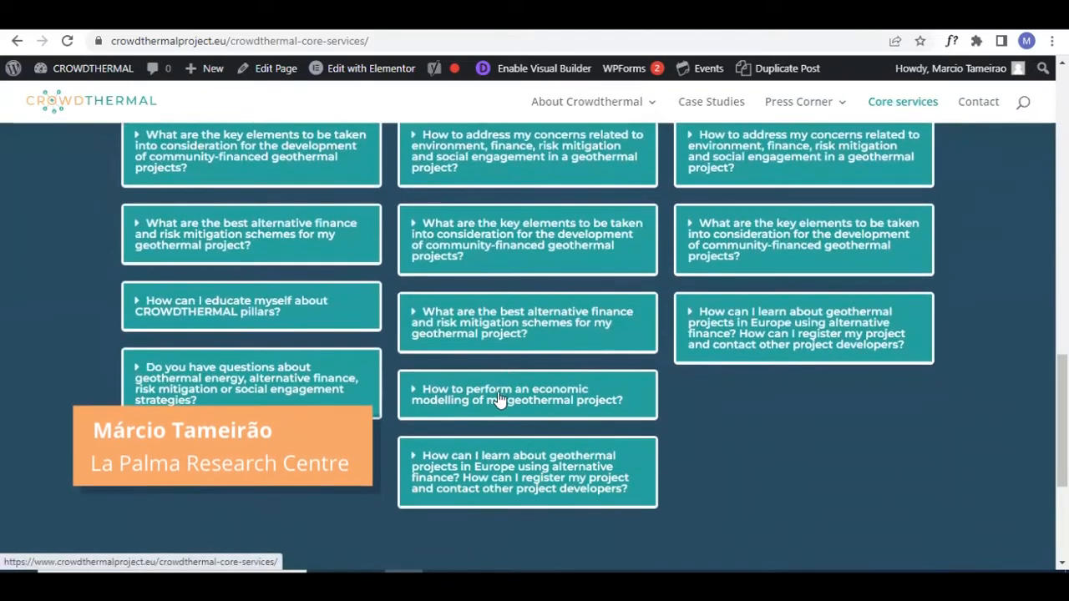
click(518, 394)
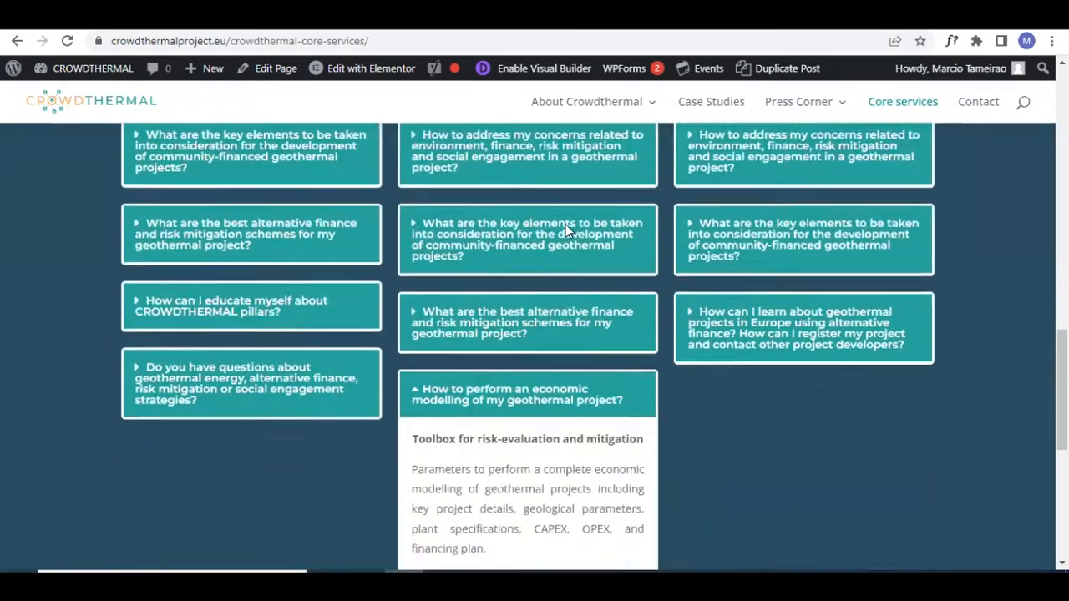
scroll(down, 3)
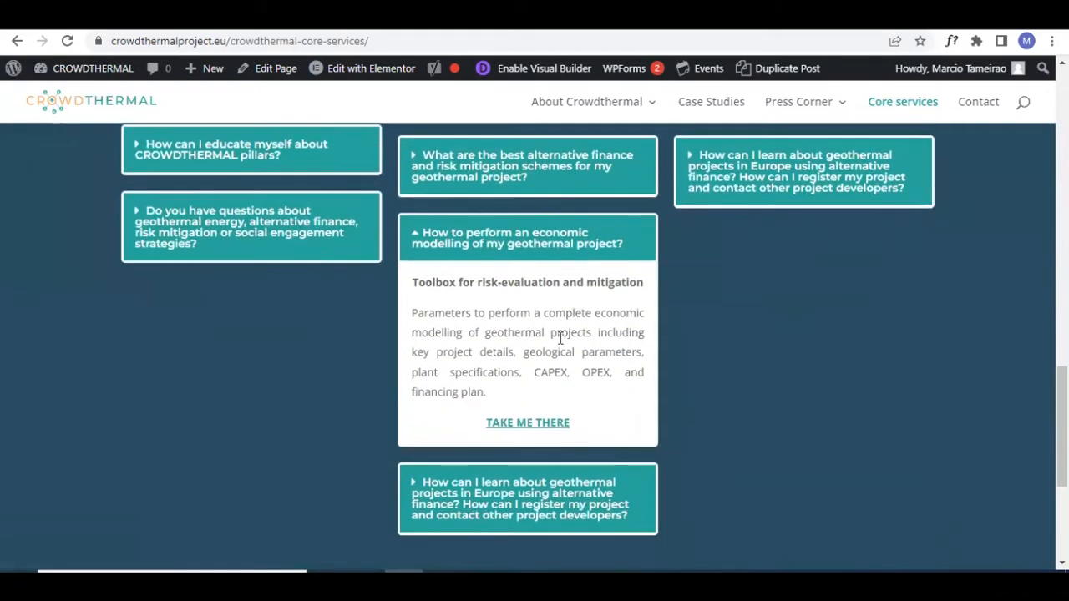
mouse_move(508, 313)
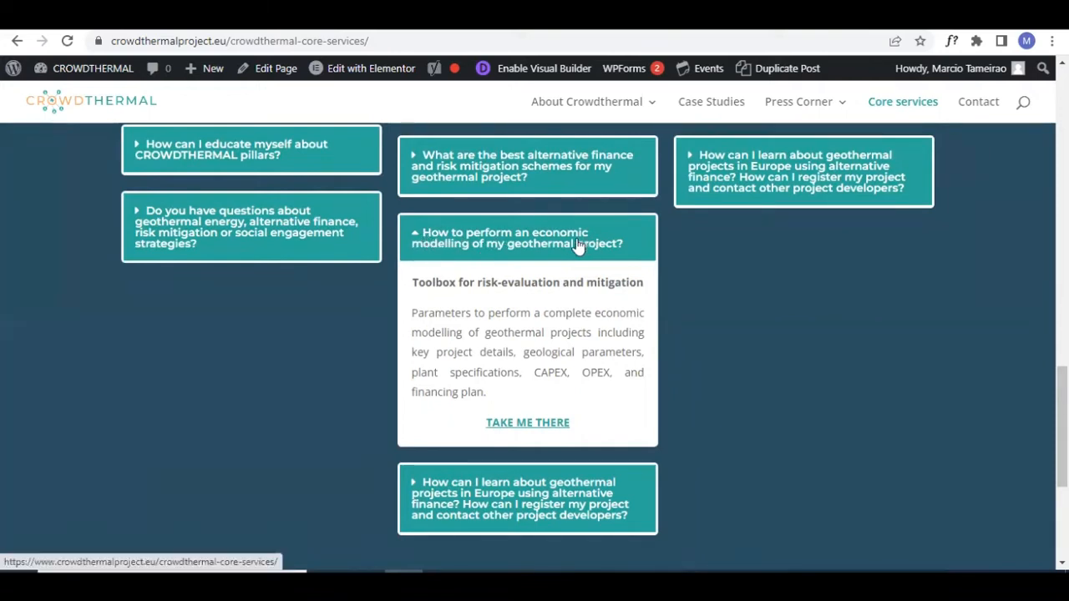
mouse_move(551, 257)
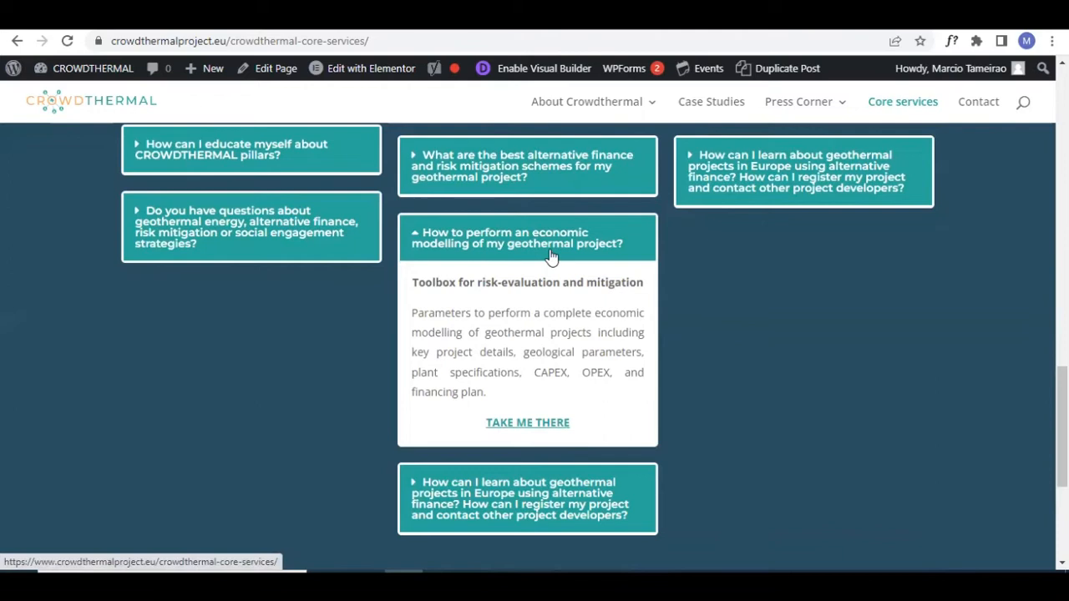
mouse_move(495, 326)
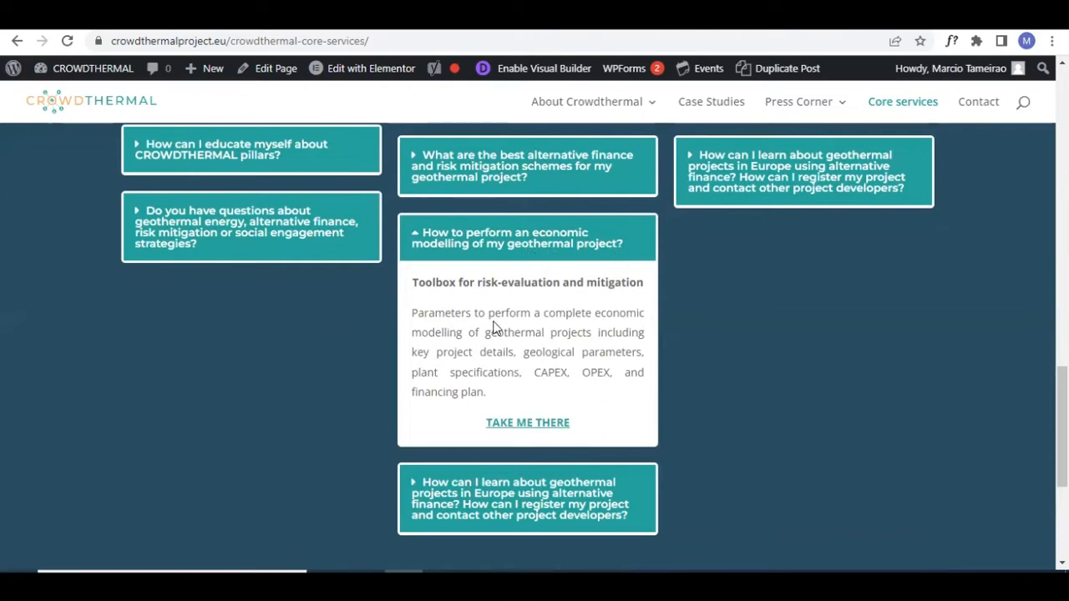
mouse_move(407, 320)
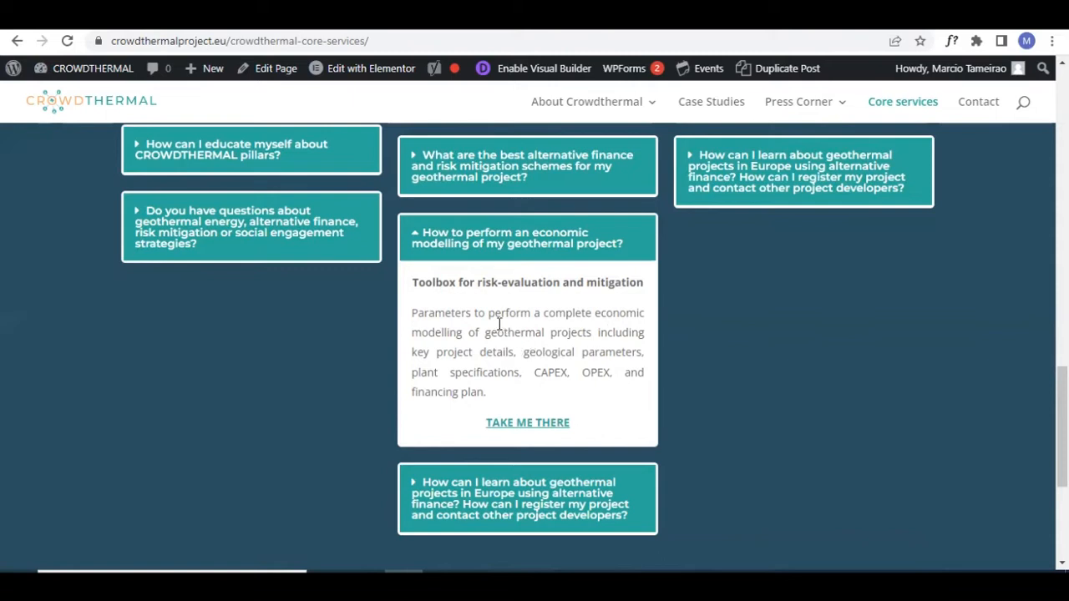
mouse_move(499, 328)
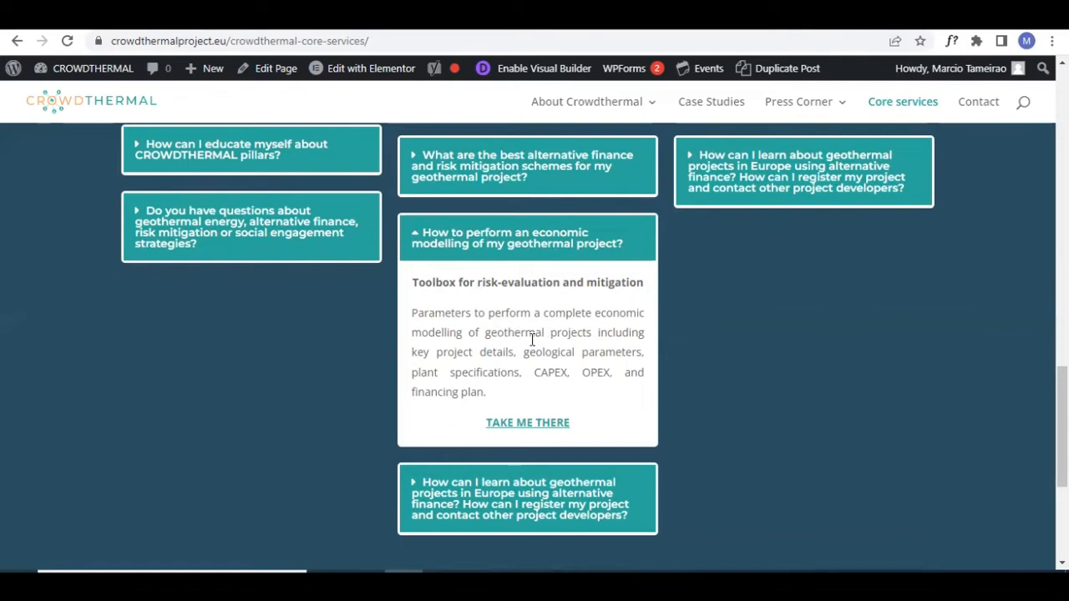
mouse_move(644, 338)
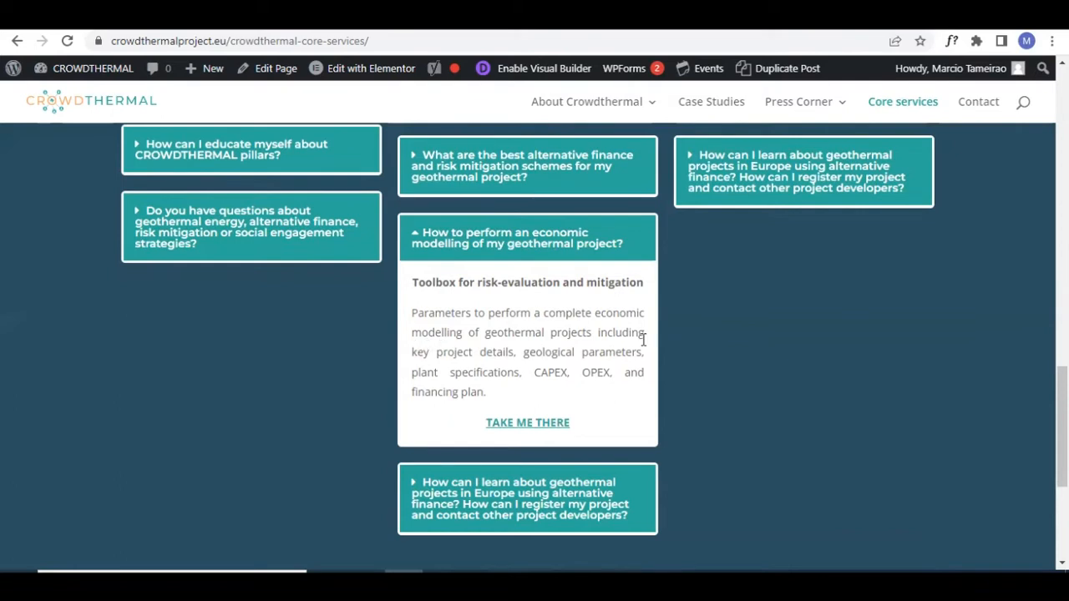
mouse_move(594, 405)
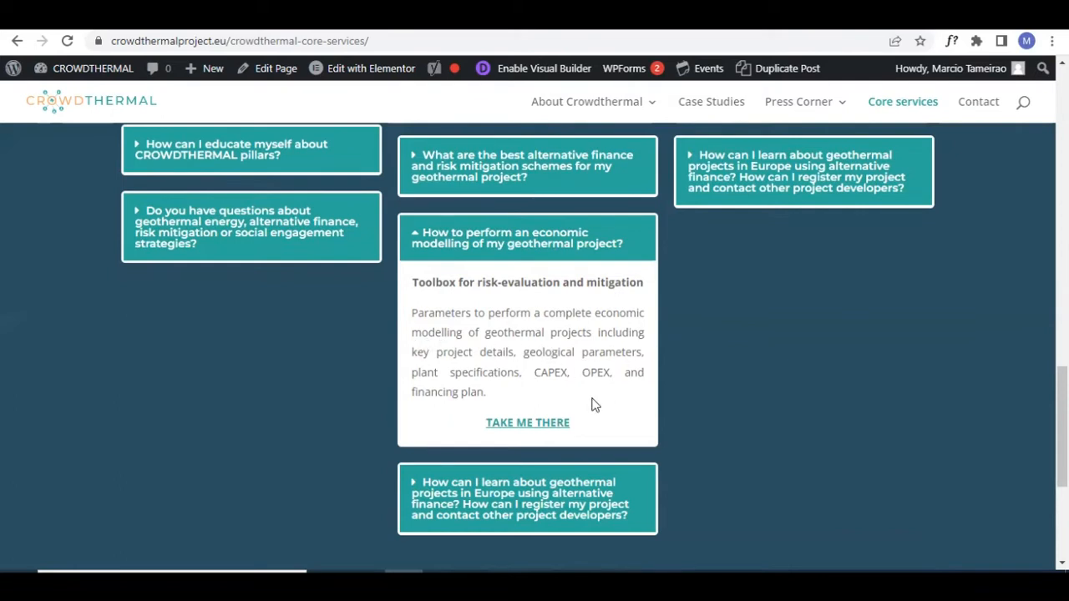
mouse_move(508, 428)
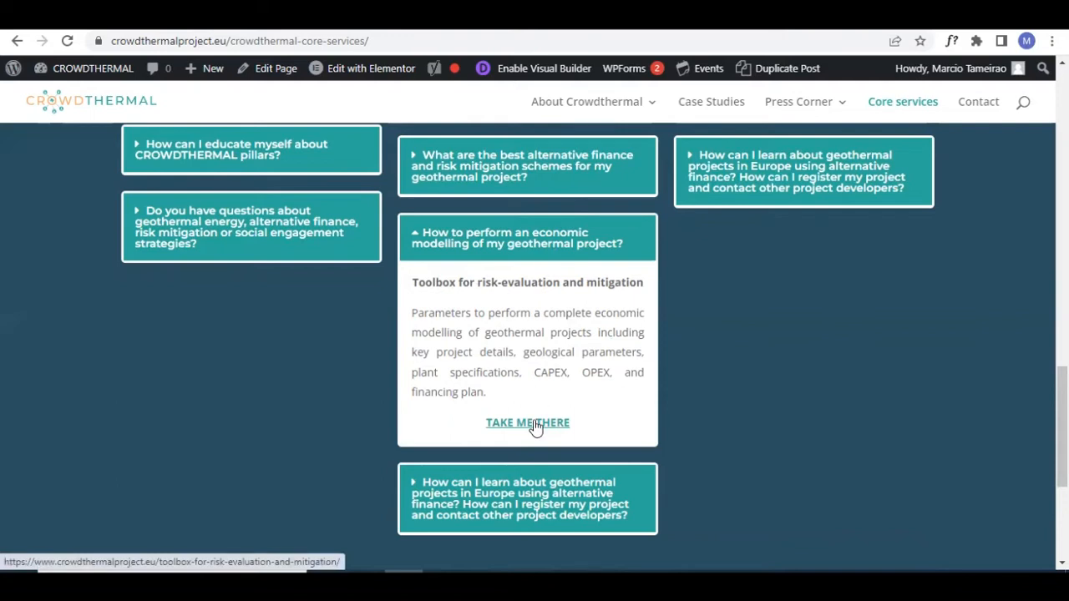
mouse_move(528, 428)
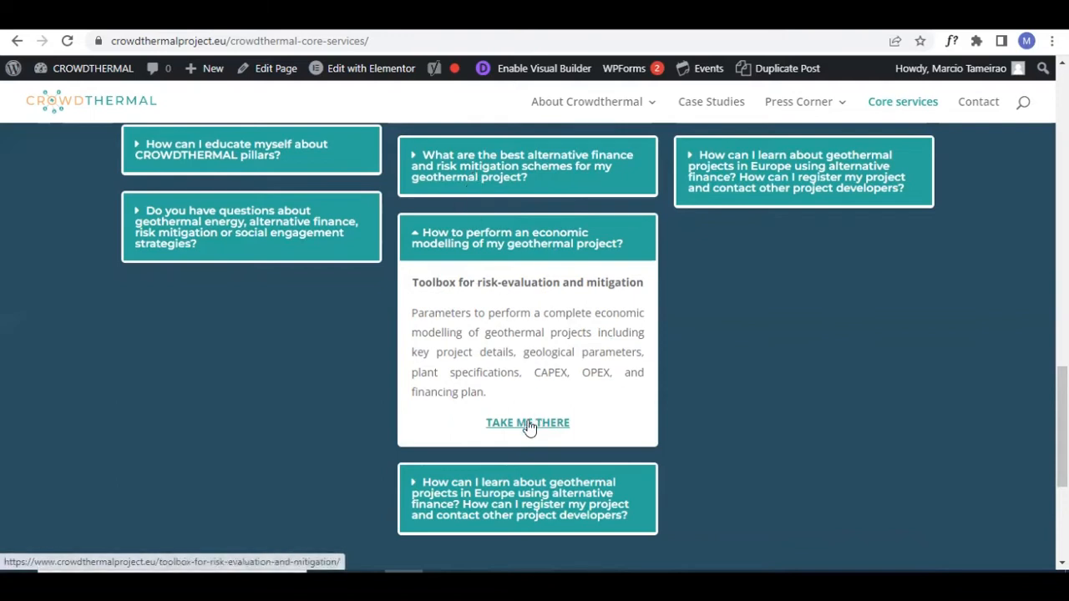
mouse_move(531, 431)
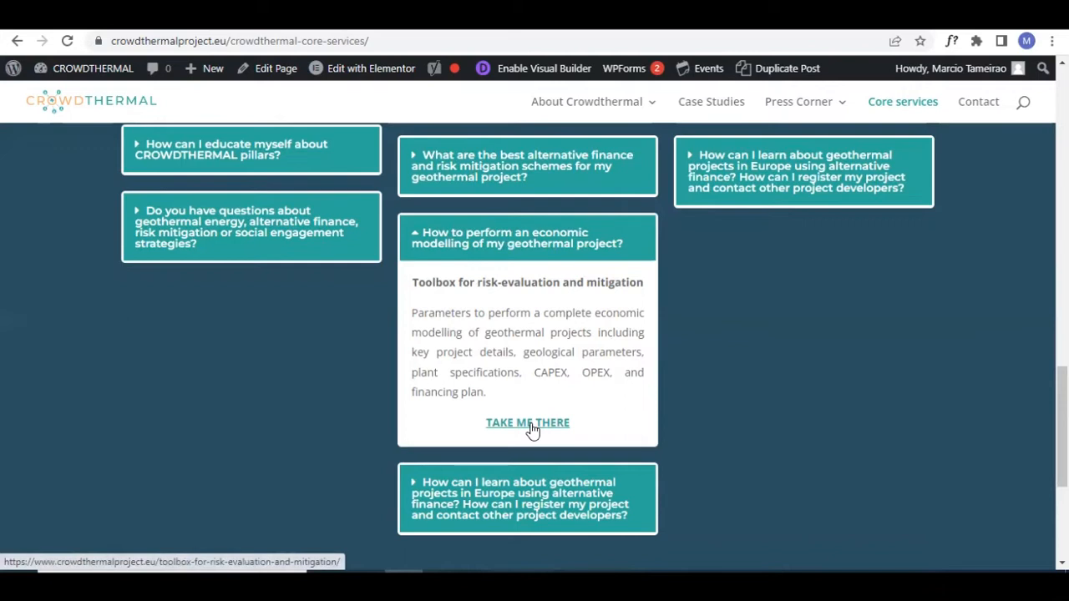
Step: Follow the TAKE ME THERE link to the risk-evaluation toolbox page and return to its top
click(528, 422)
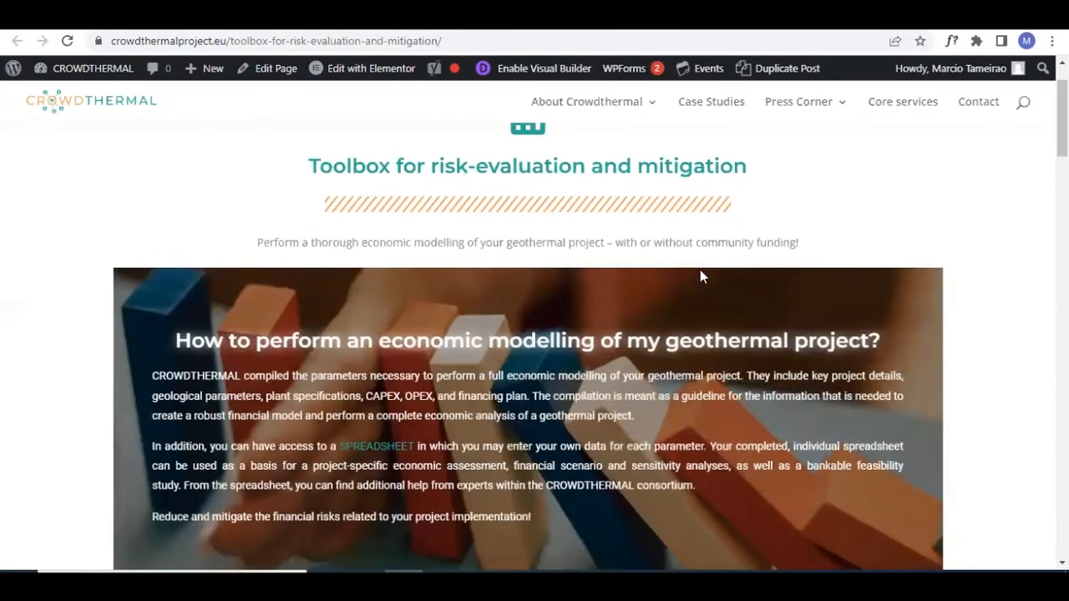
scroll(down, 3)
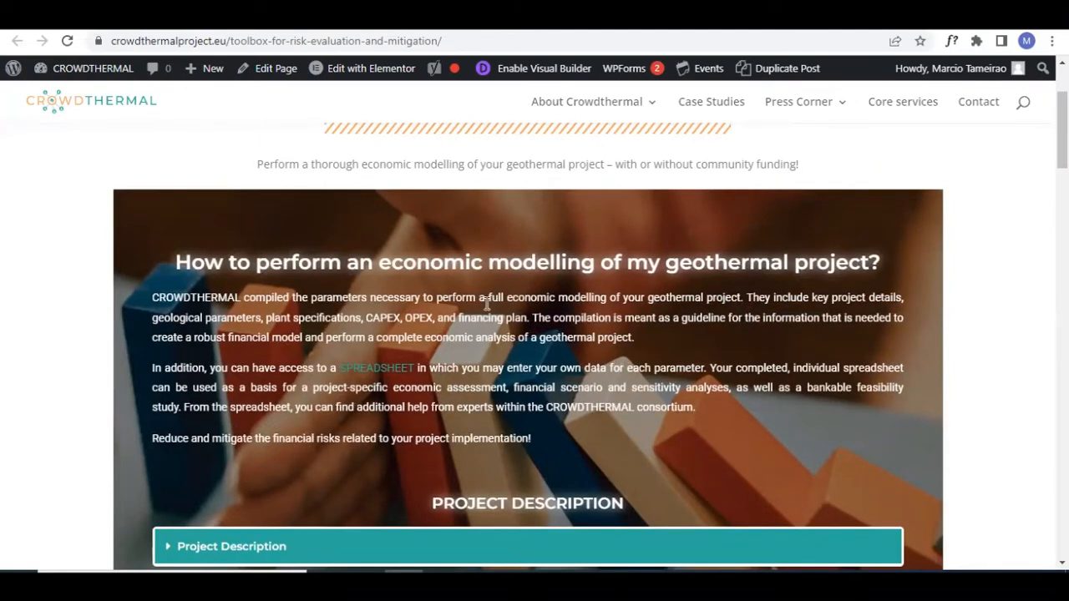
mouse_move(535, 331)
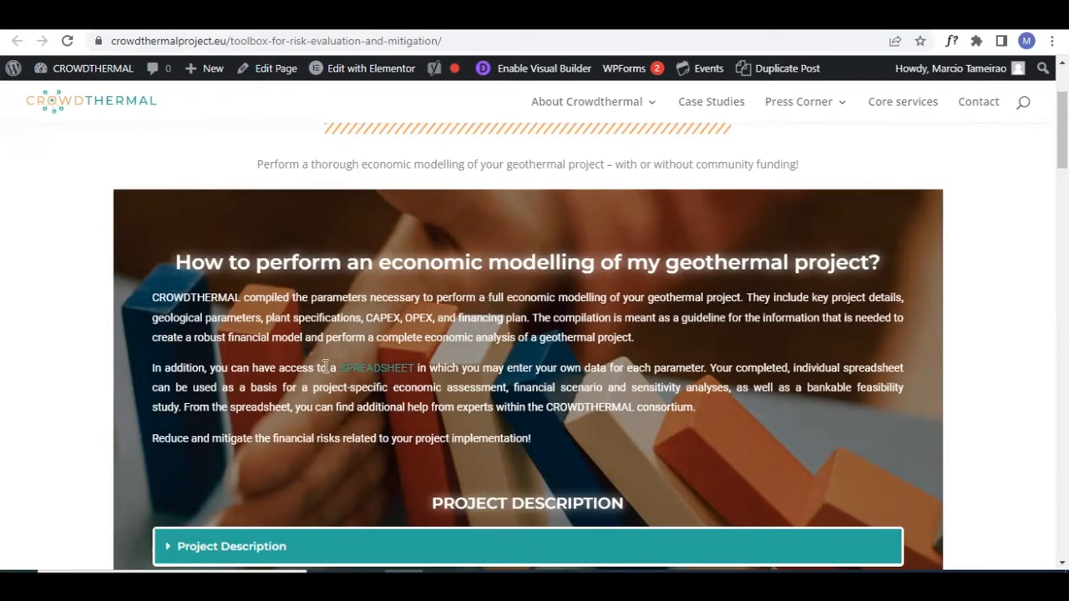
drag(317, 367, 434, 368)
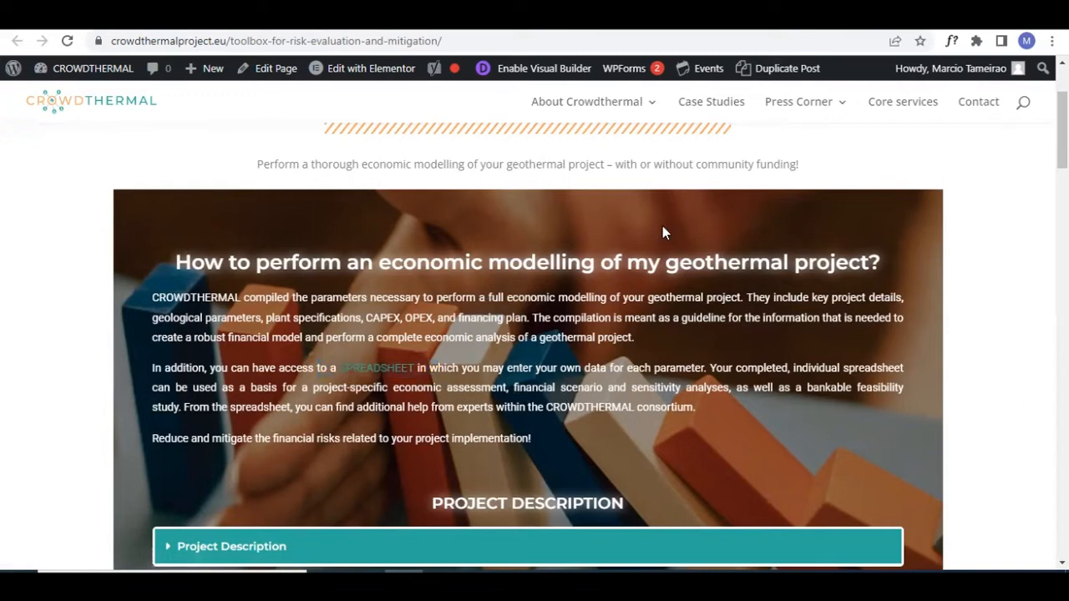
scroll(up, 3)
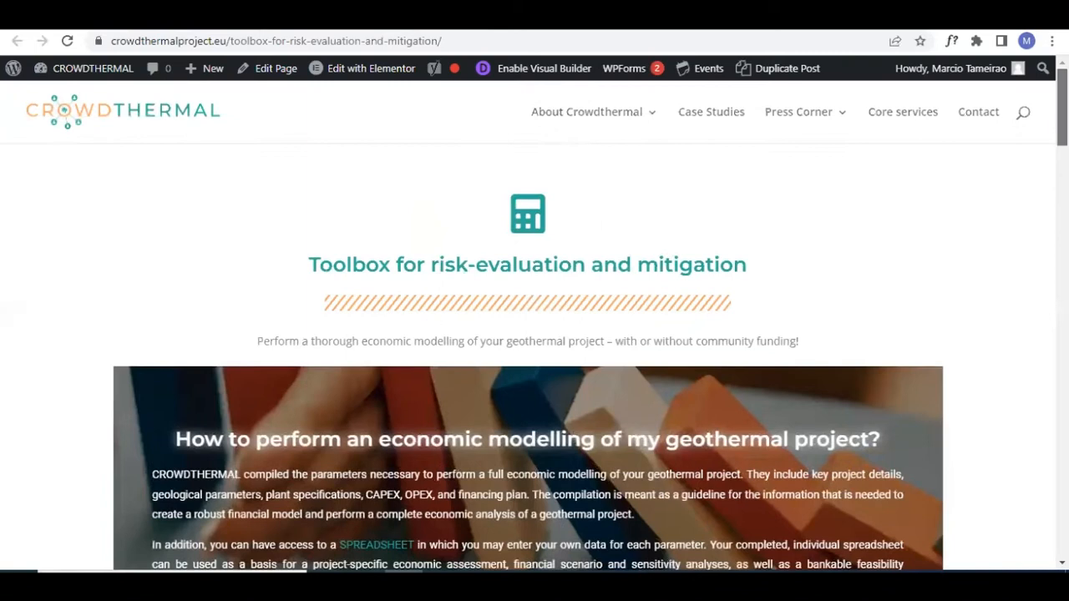
scroll(down, 3)
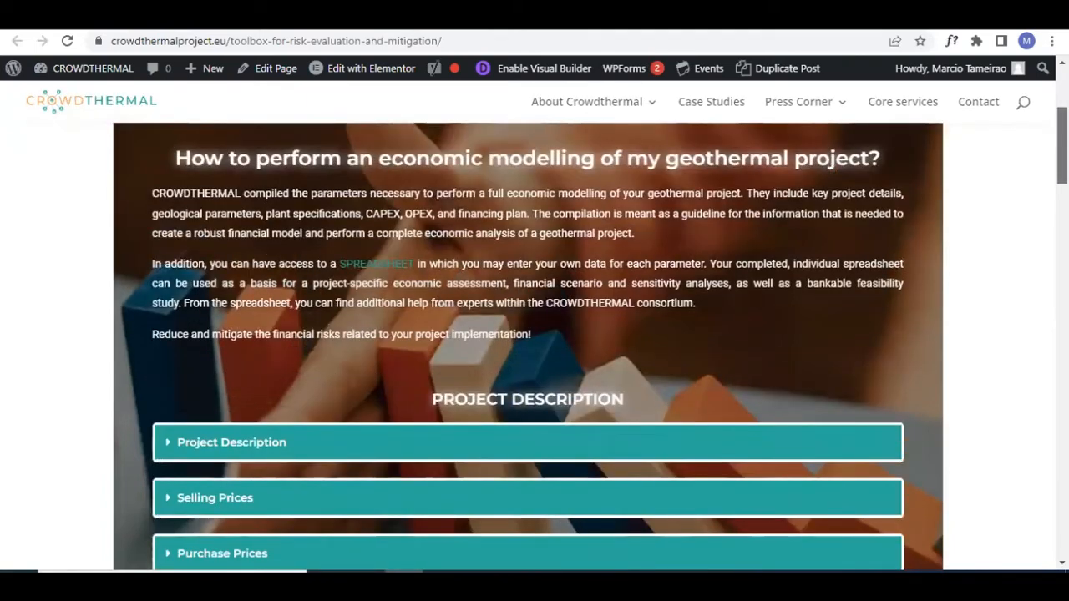
scroll(up, 3)
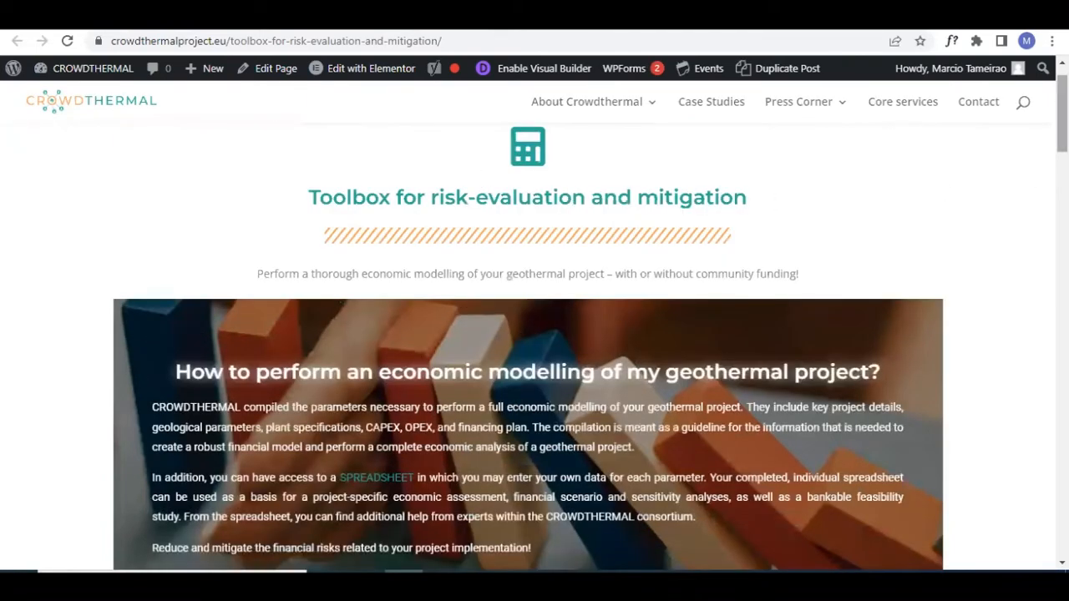
scroll(down, 3)
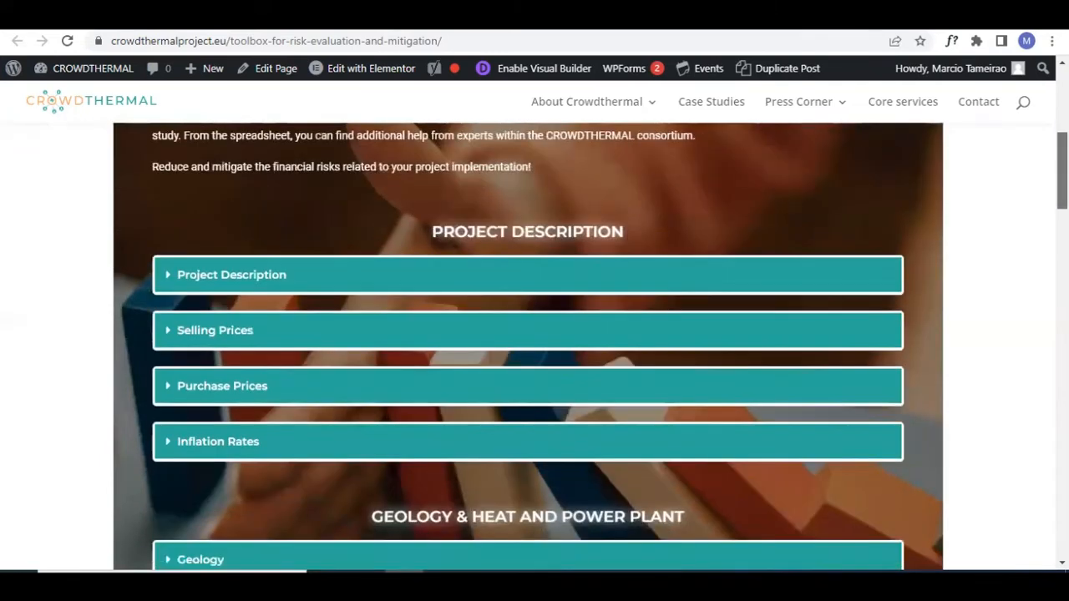
mouse_move(238, 291)
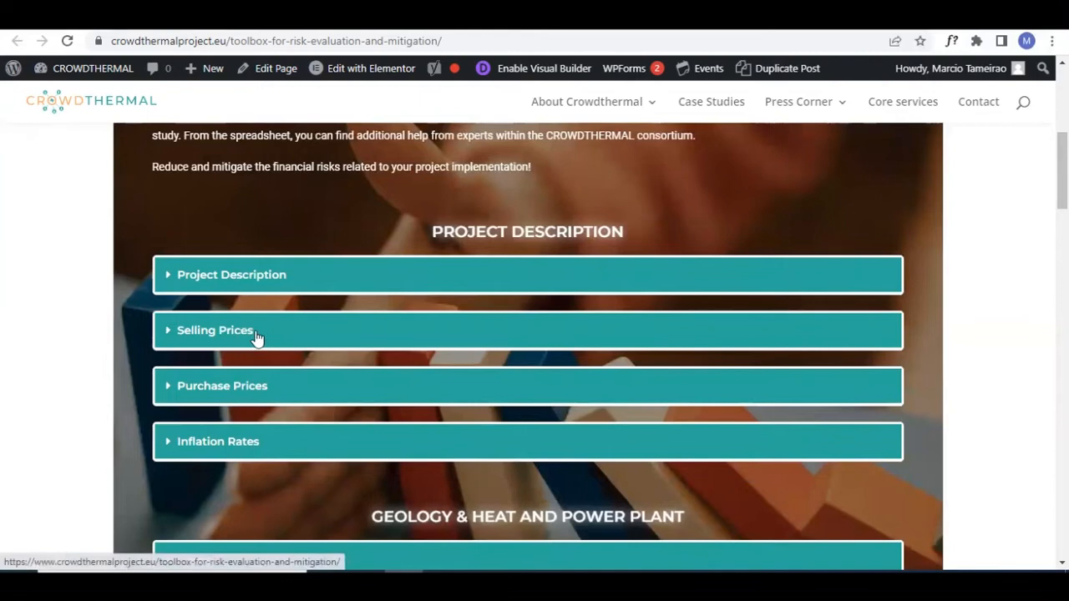
scroll(down, 3)
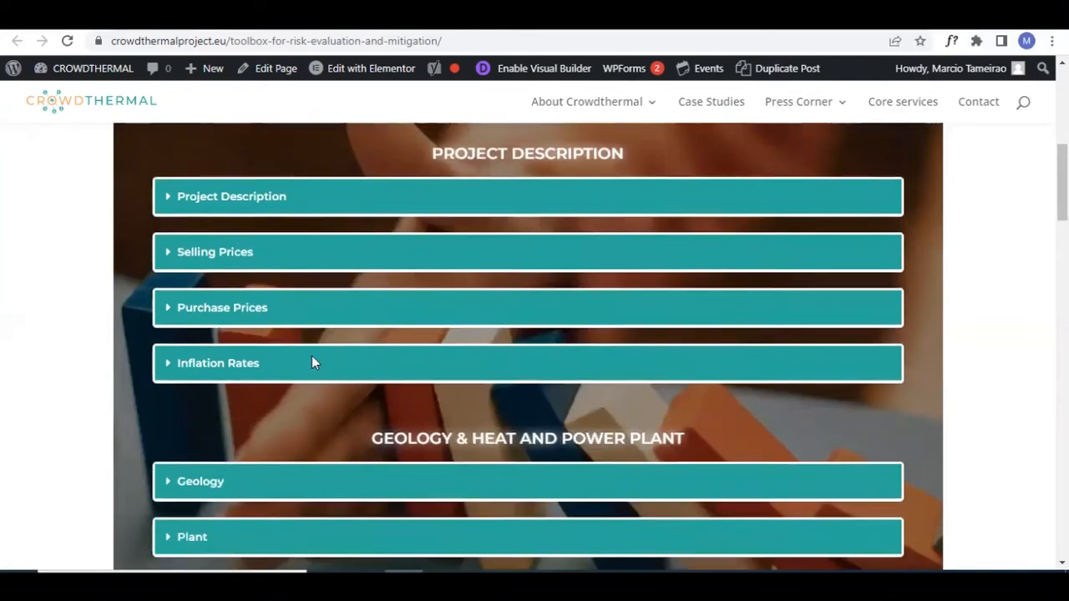
scroll(down, 3)
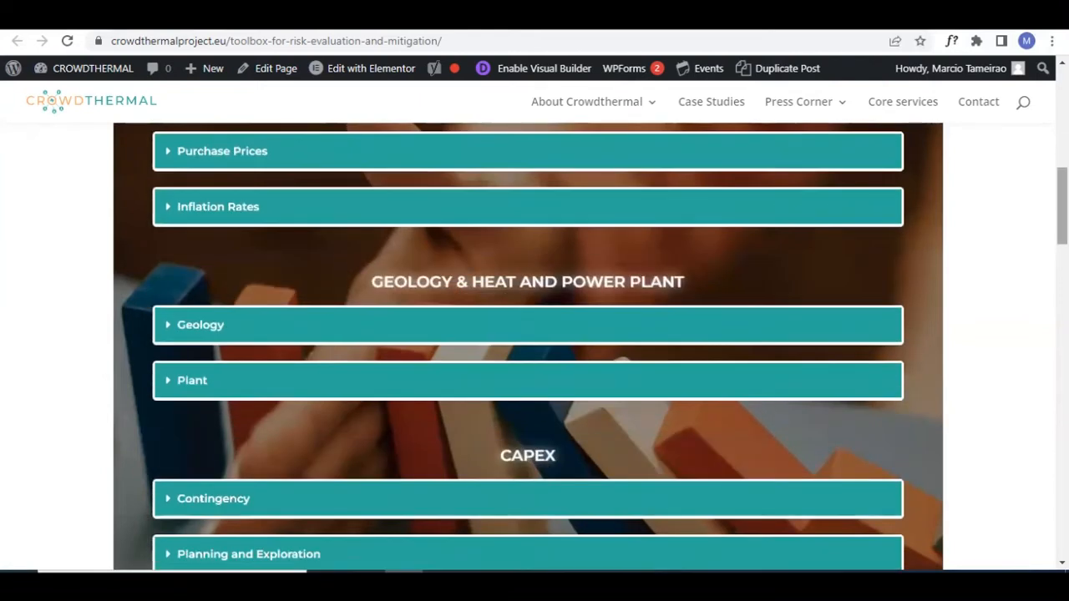
scroll(down, 3)
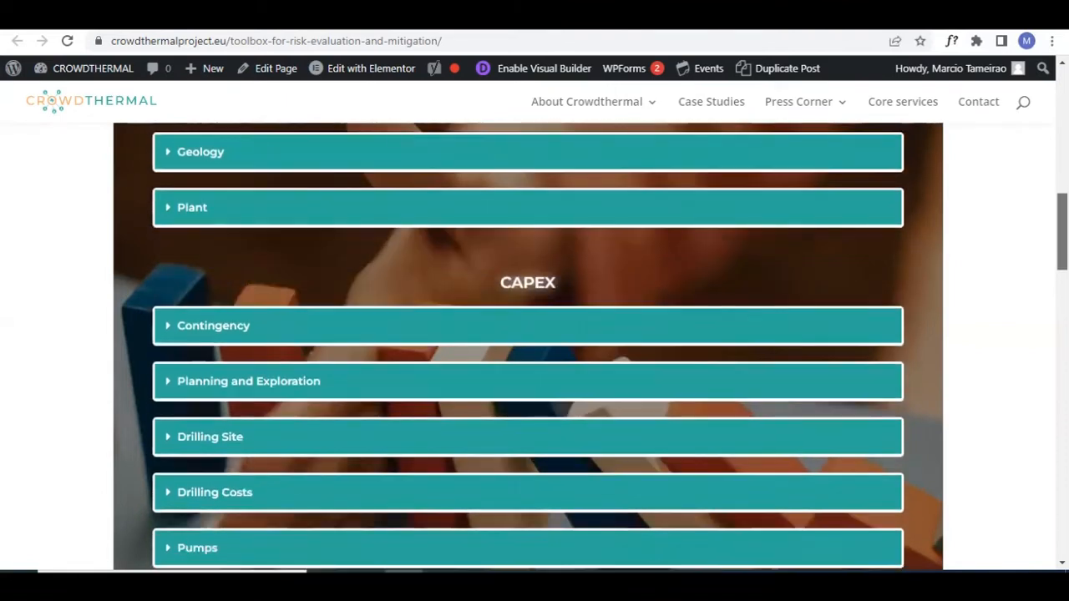
scroll(down, 3)
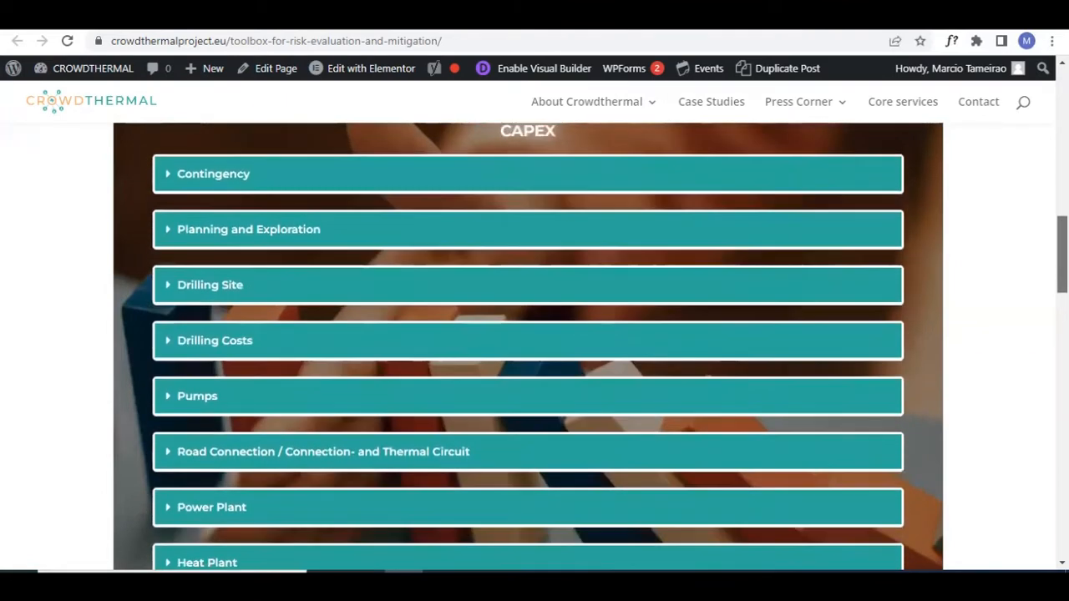
scroll(down, 3)
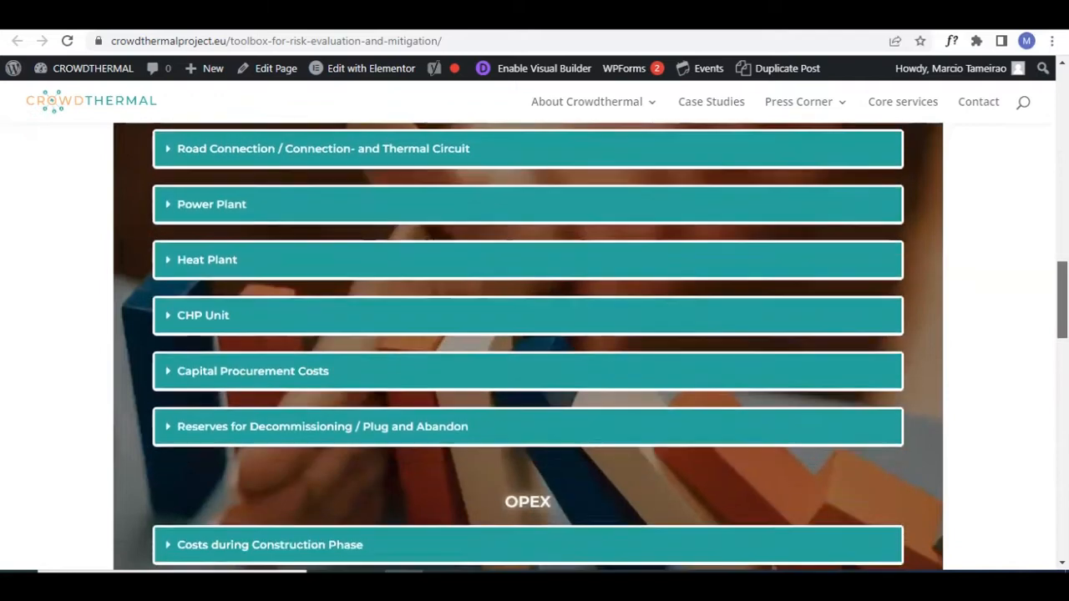
scroll(down, 3)
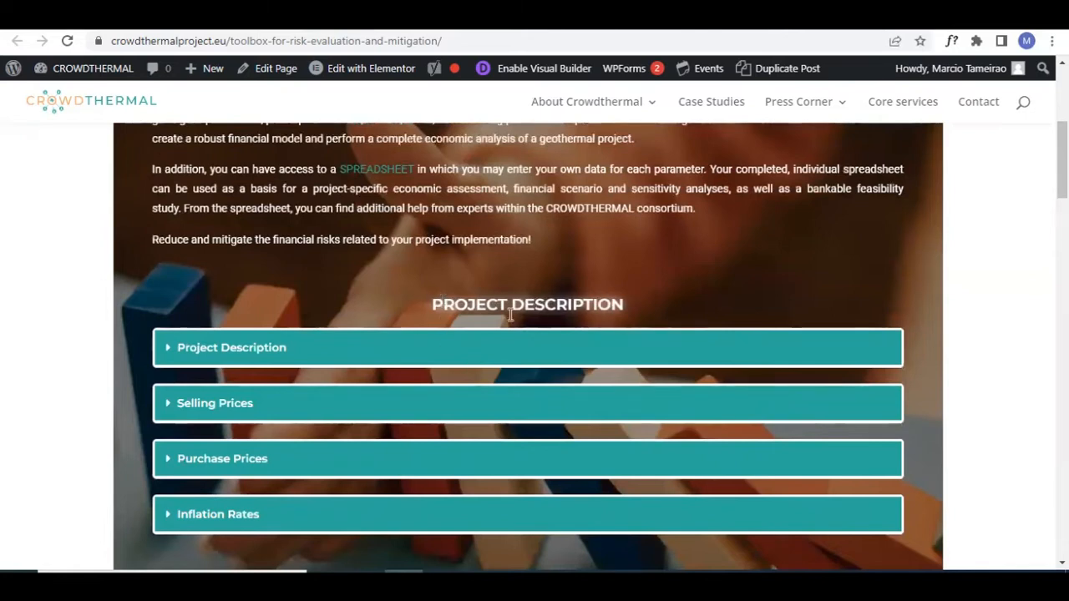
scroll(down, 3)
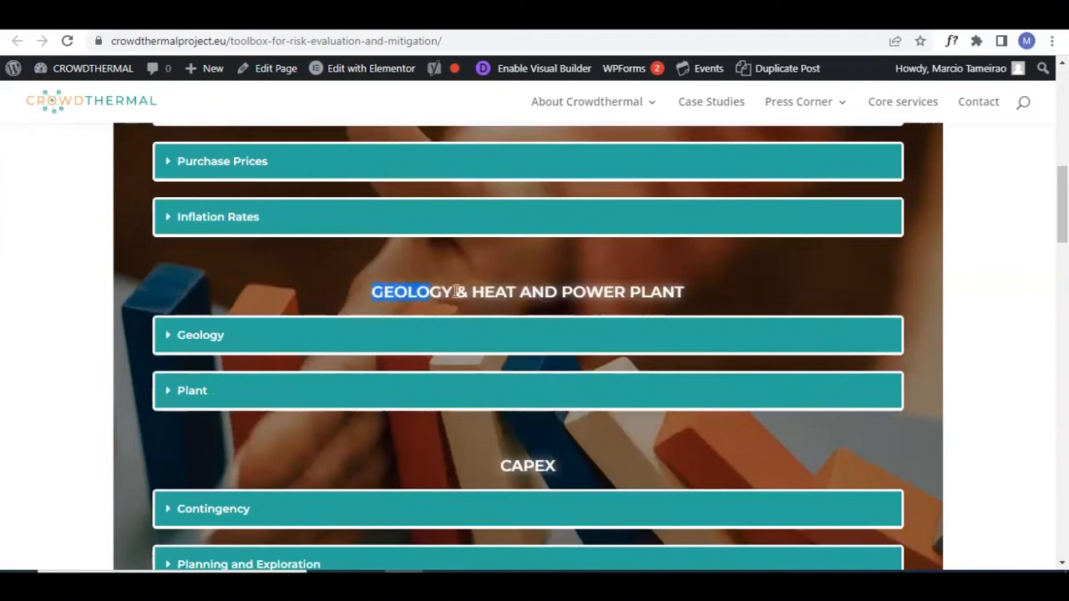
scroll(down, 3)
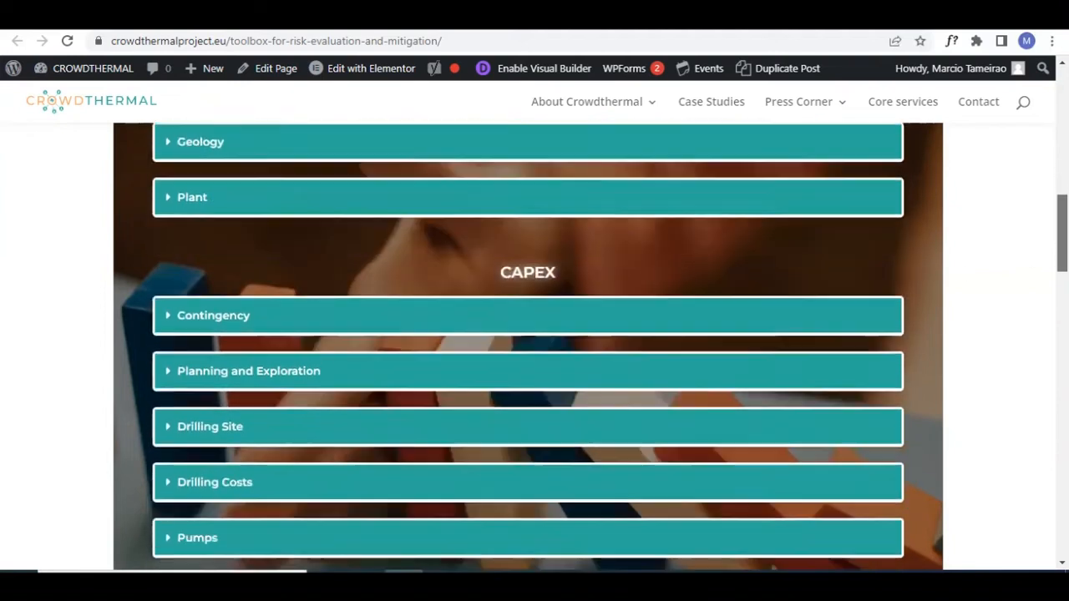
scroll(down, 3)
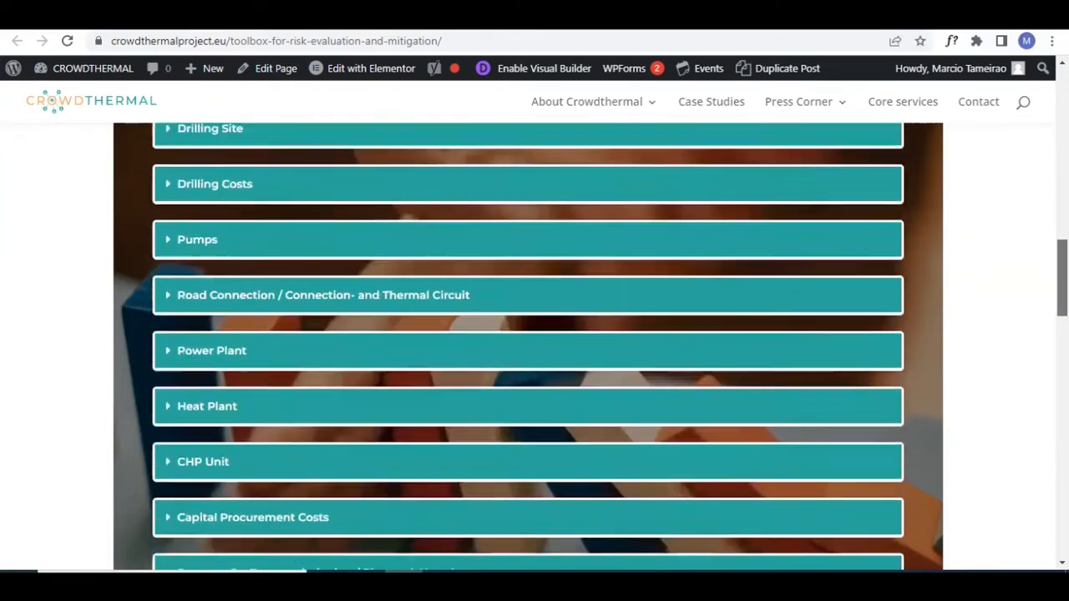
scroll(down, 3)
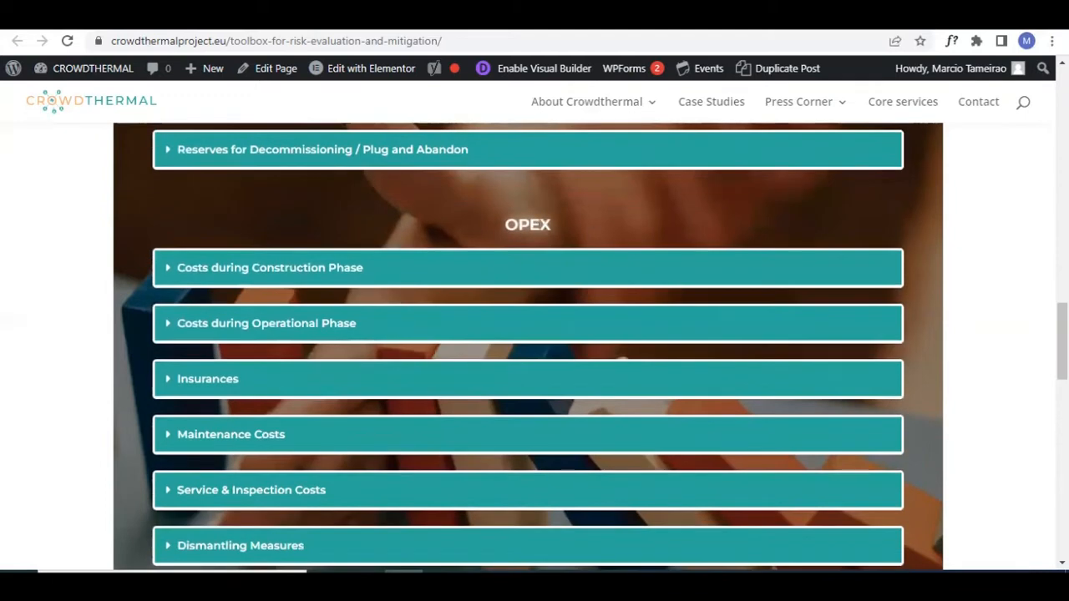
scroll(down, 3)
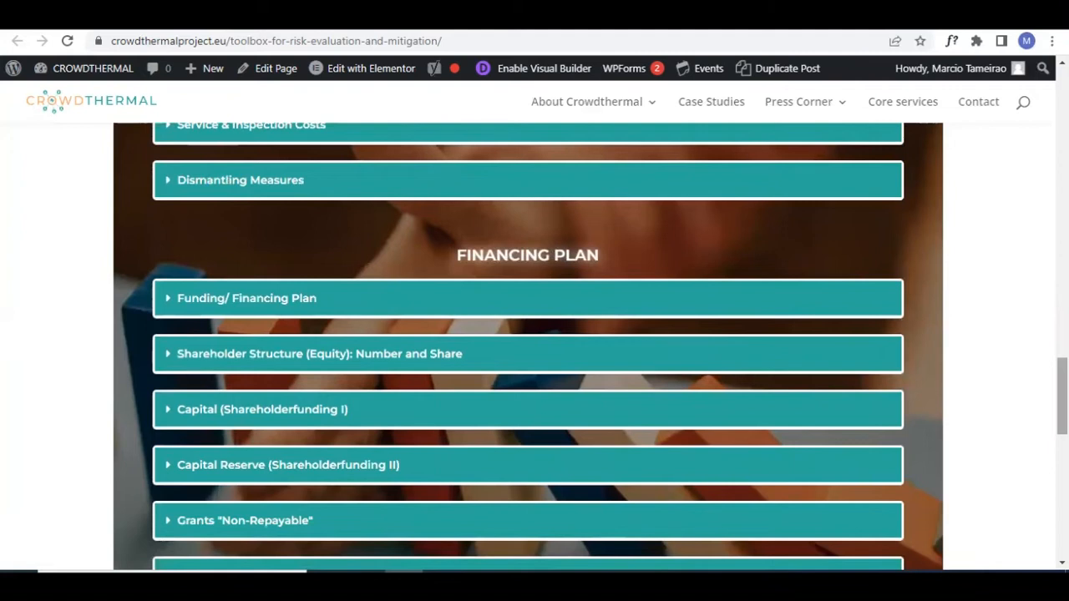
scroll(down, 3)
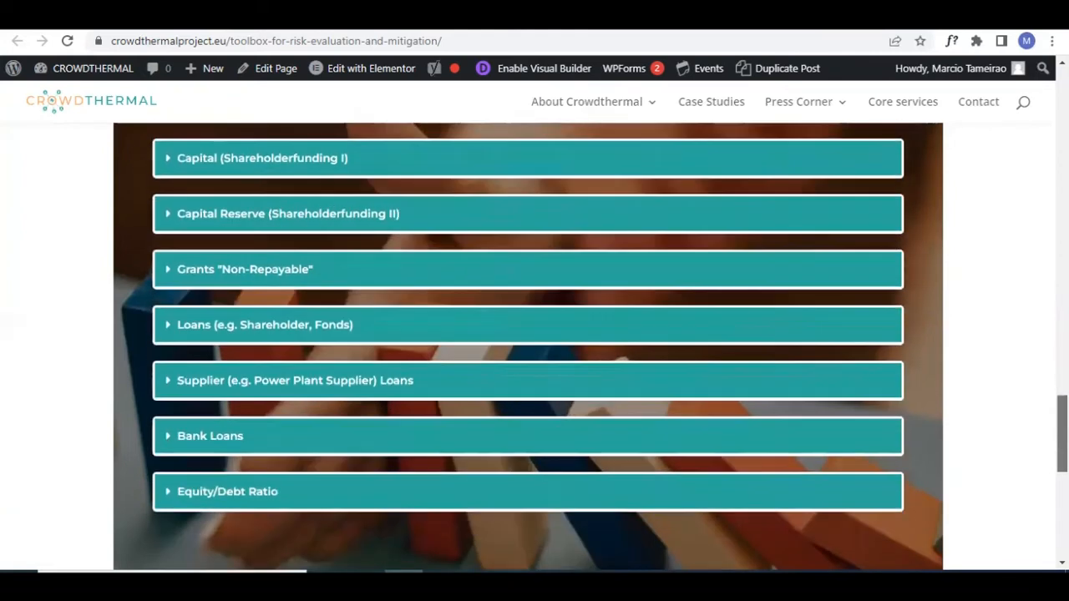
scroll(up, 3)
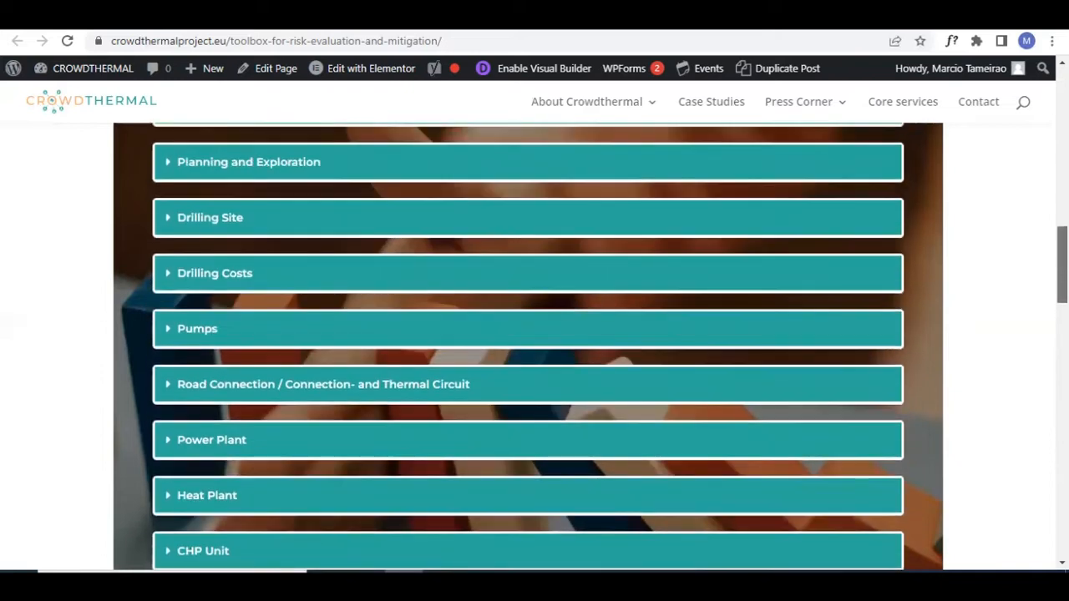
scroll(up, 3)
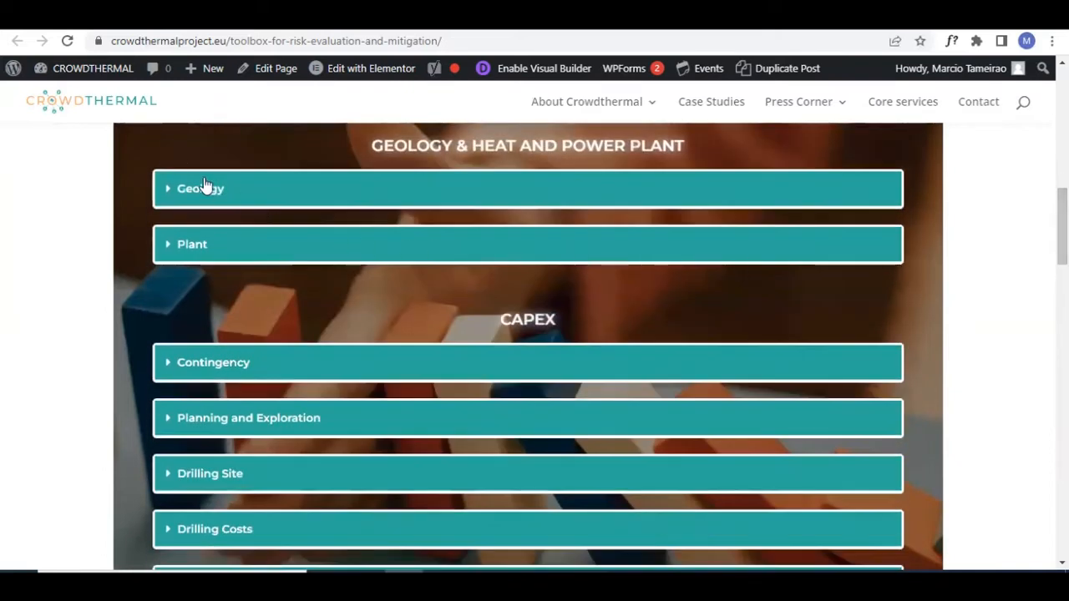
Step: Highlight the First Production Well heading in the expanded Geology section, then clear the highlight
scroll(down, 3)
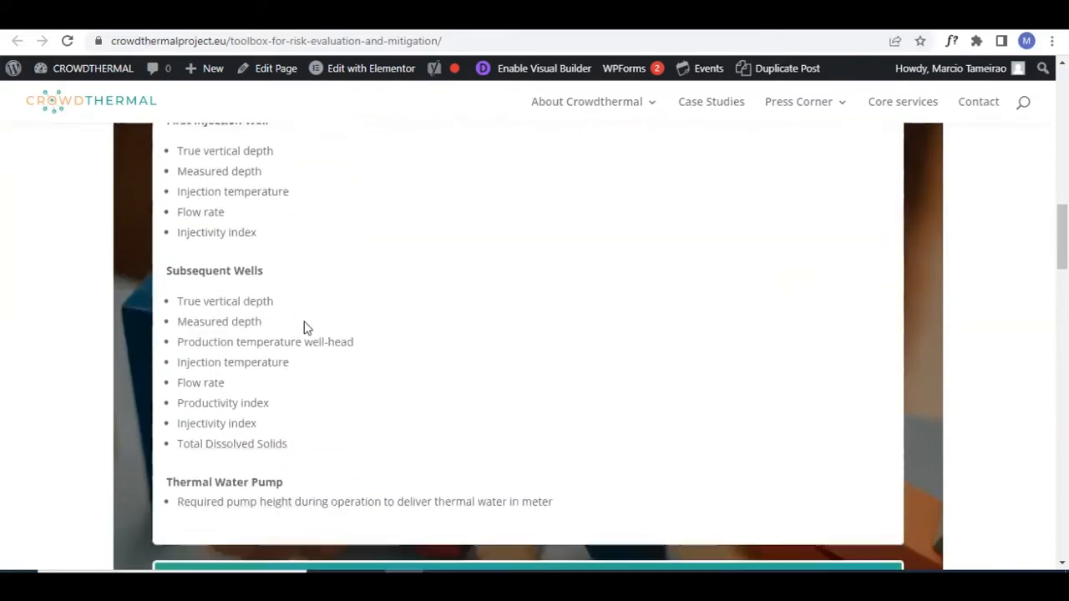
scroll(down, 3)
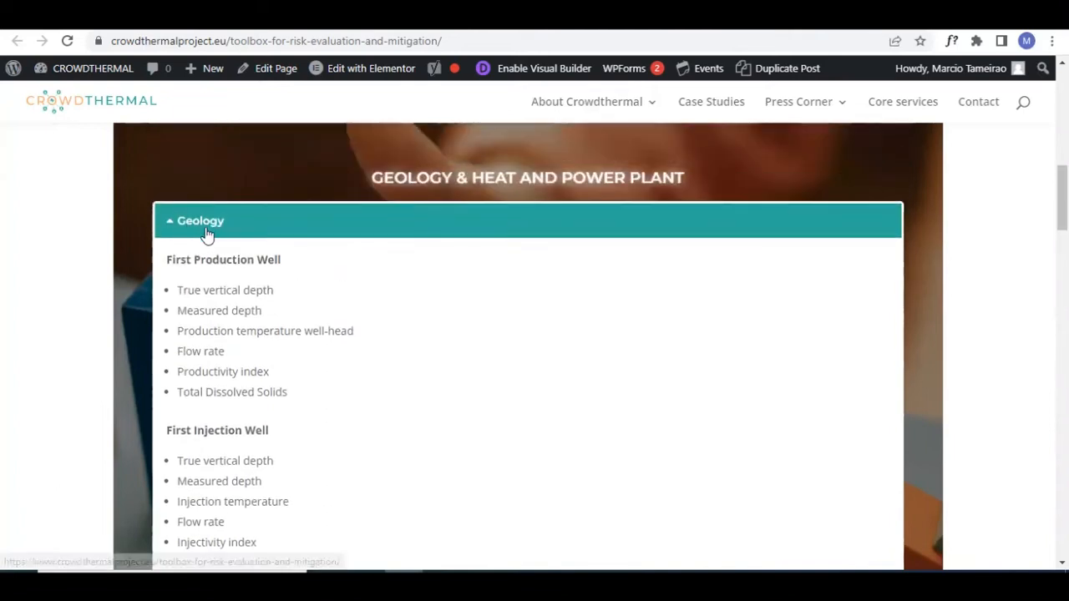
mouse_move(270, 284)
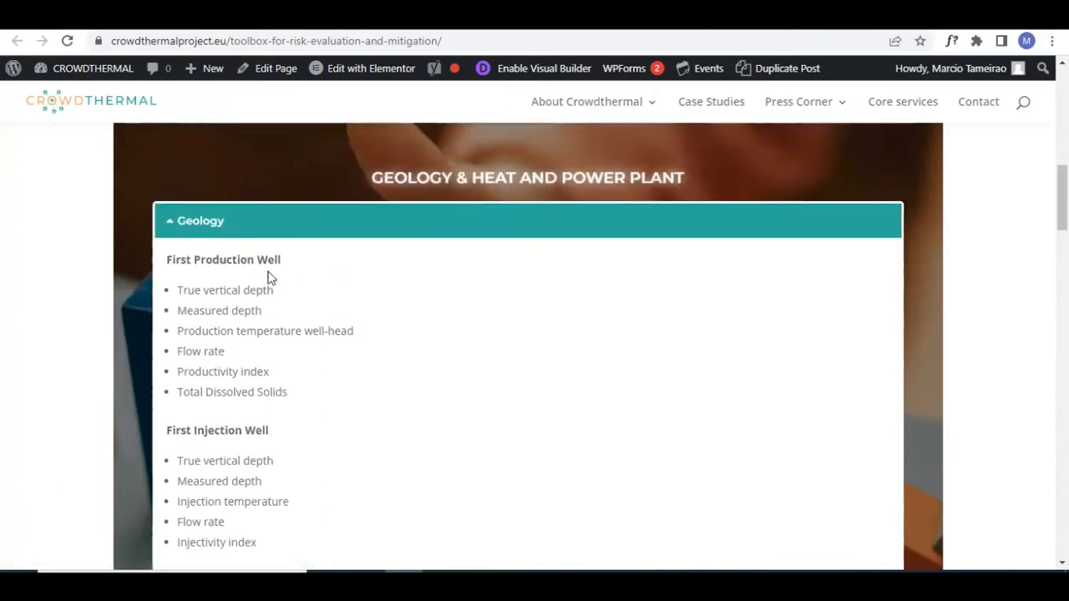
mouse_move(227, 232)
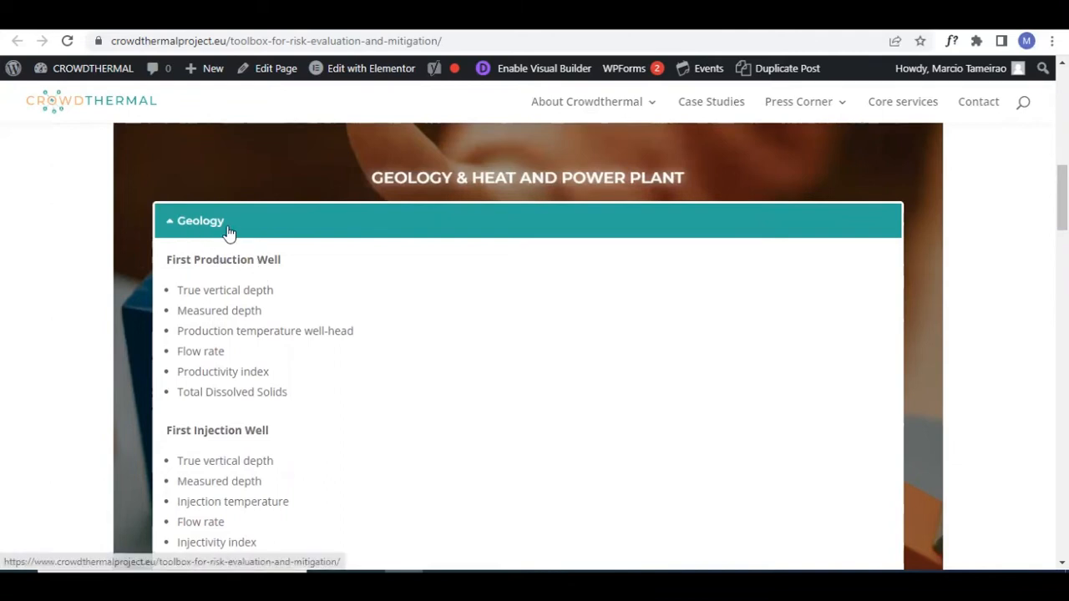
double_click(224, 259)
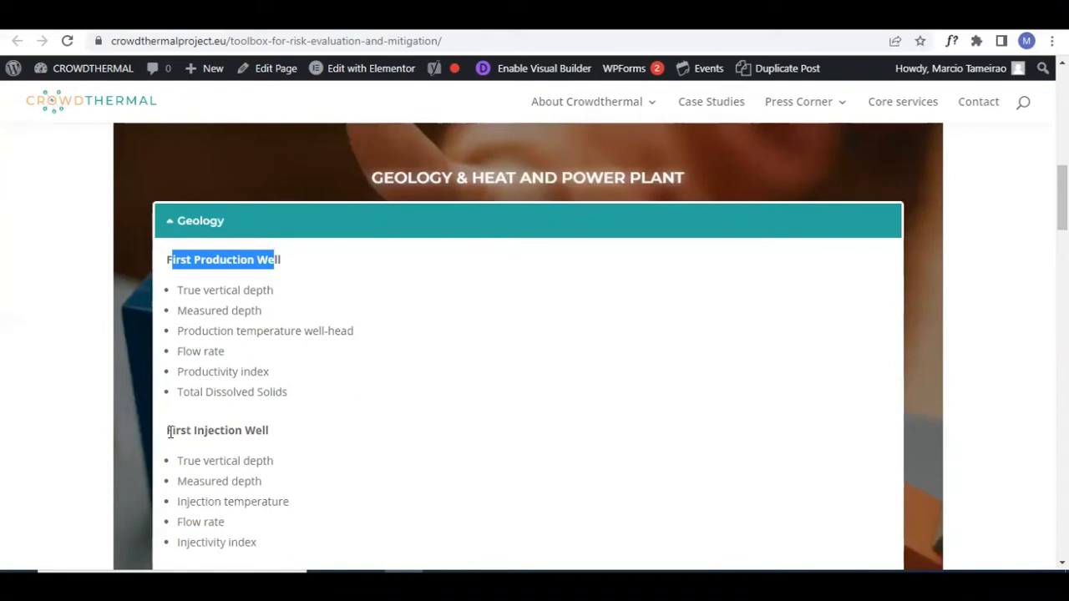
click(220, 414)
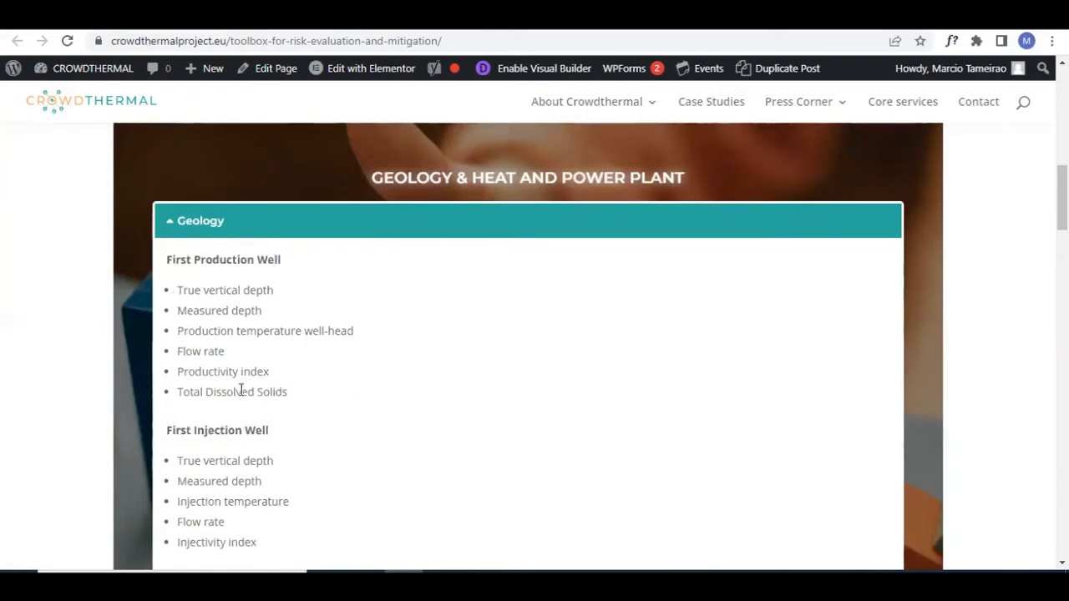
Step: Scroll down through the Geology parameters for the production, injection and subsequent wells
scroll(down, 3)
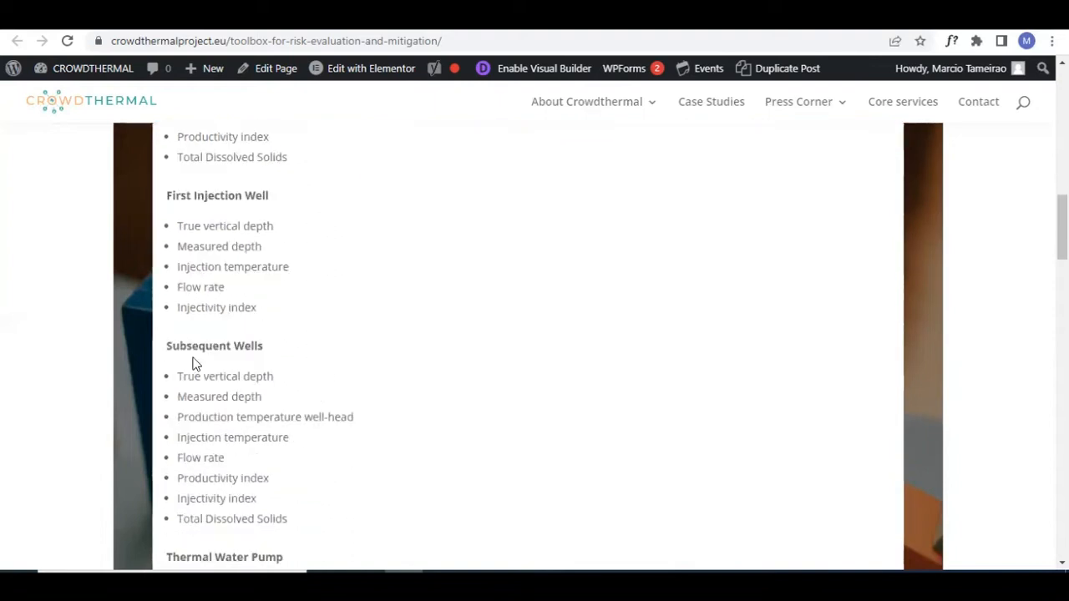
scroll(down, 3)
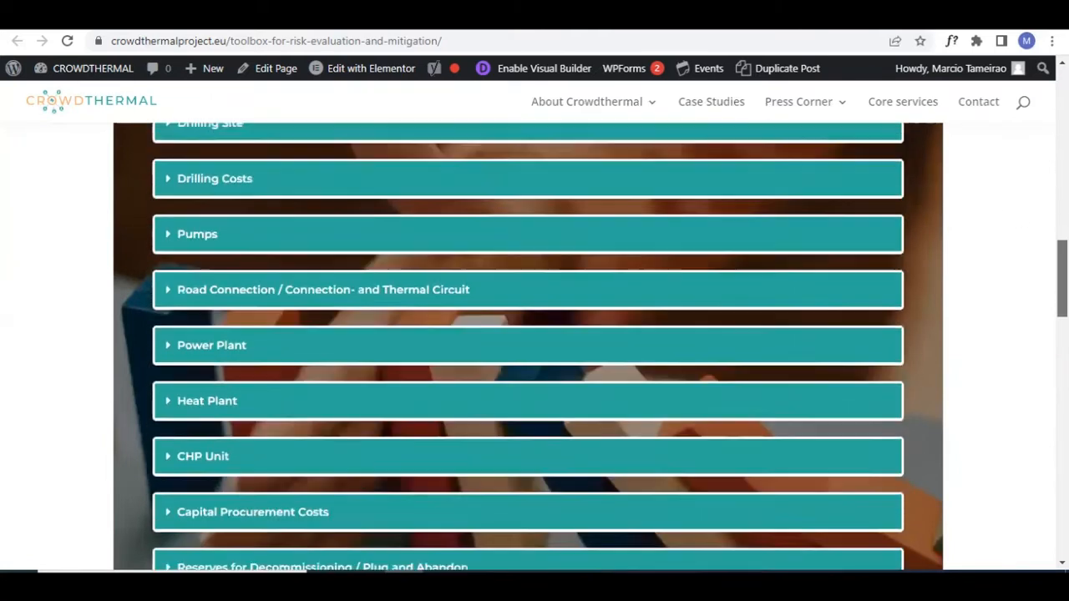
scroll(down, 3)
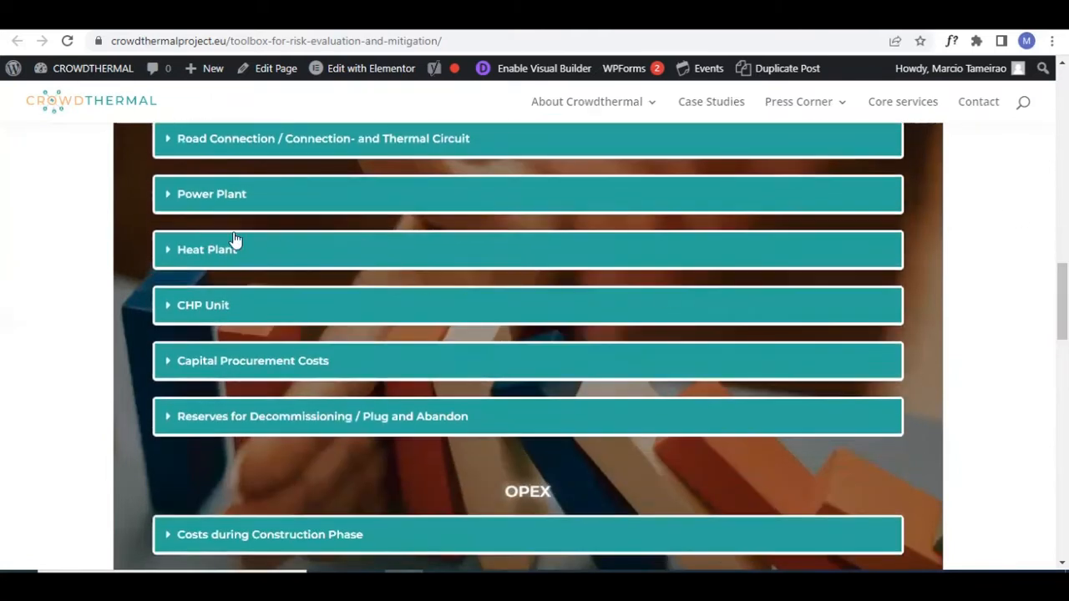
mouse_move(872, 280)
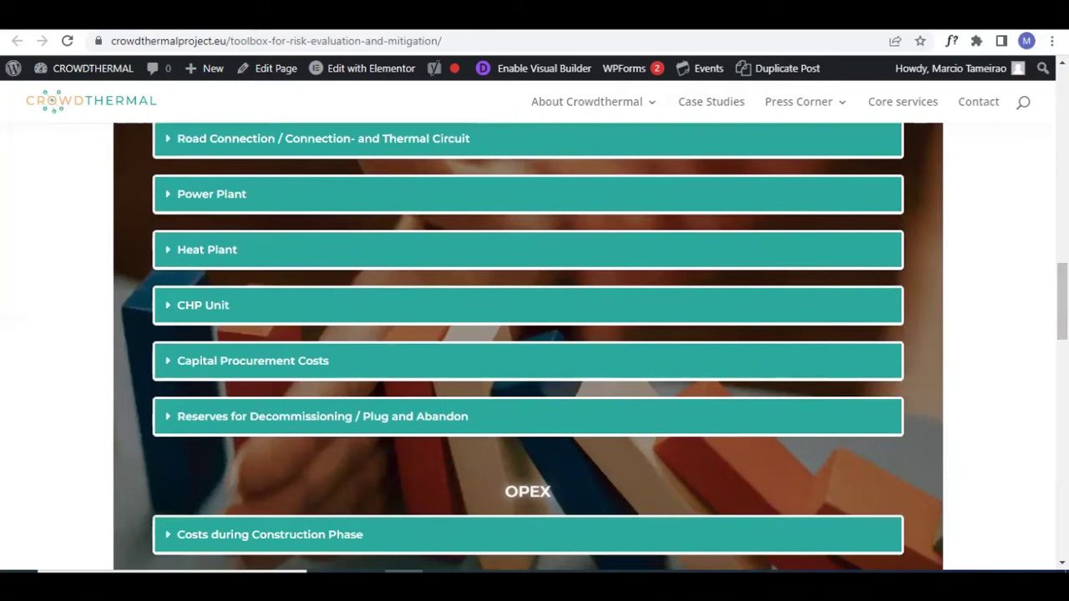
scroll(down, 3)
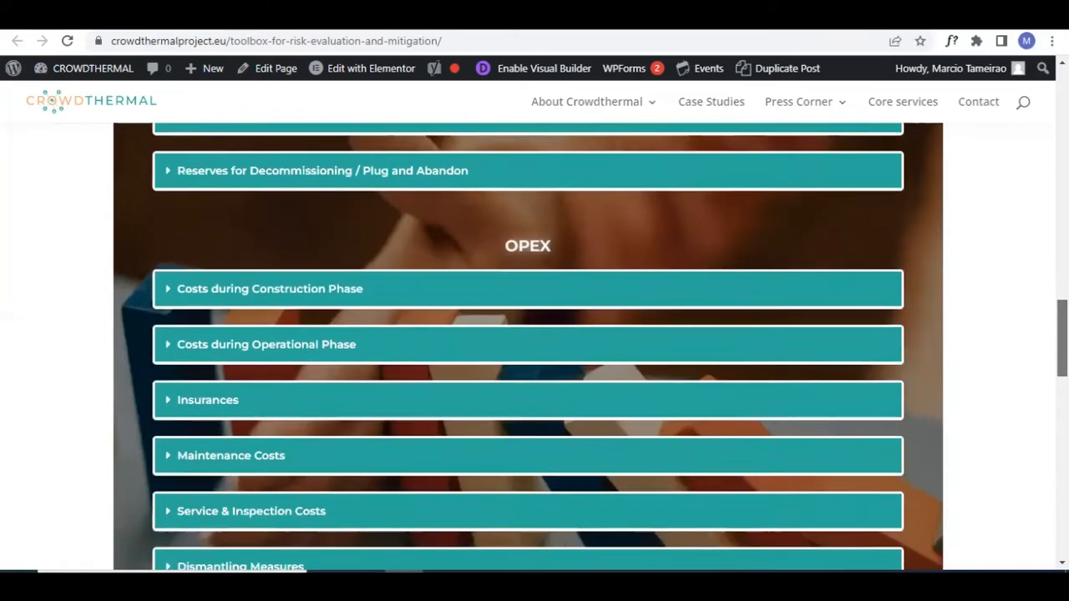
scroll(down, 3)
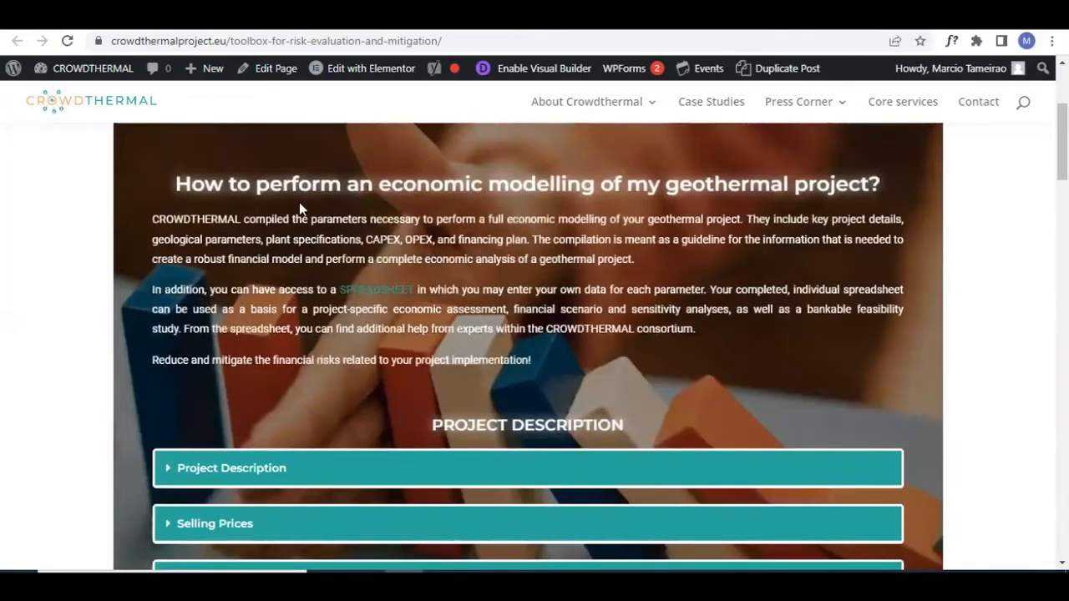
mouse_move(365, 302)
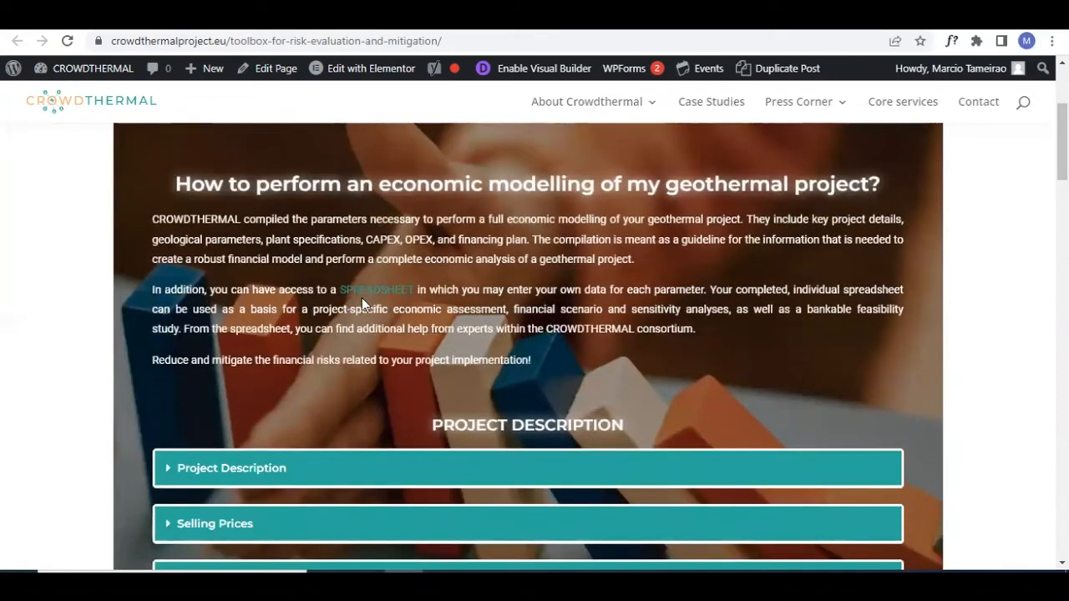
mouse_move(152, 293)
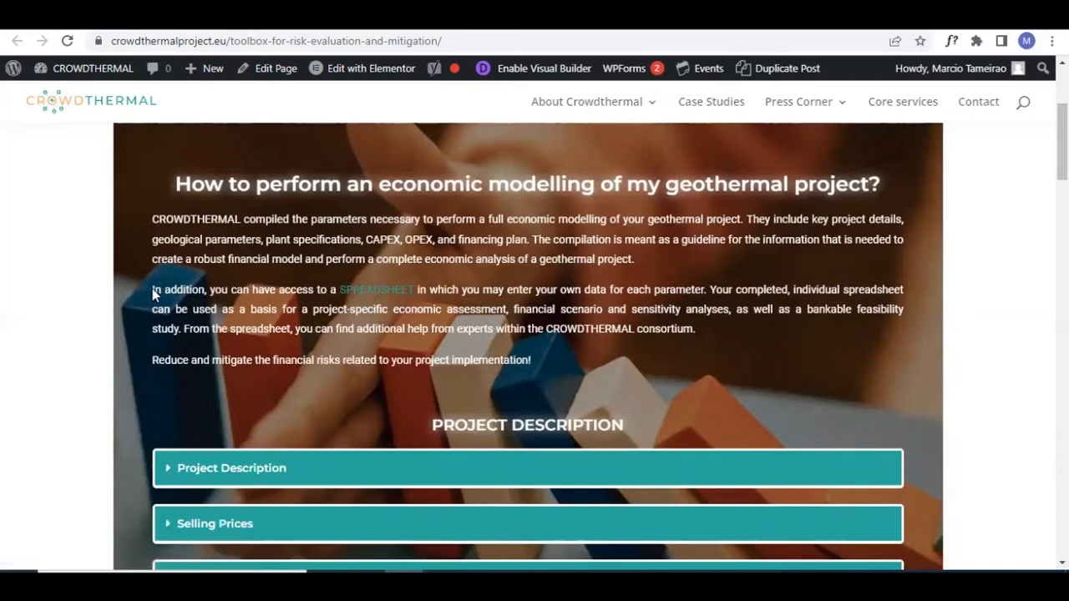
drag(431, 289, 478, 289)
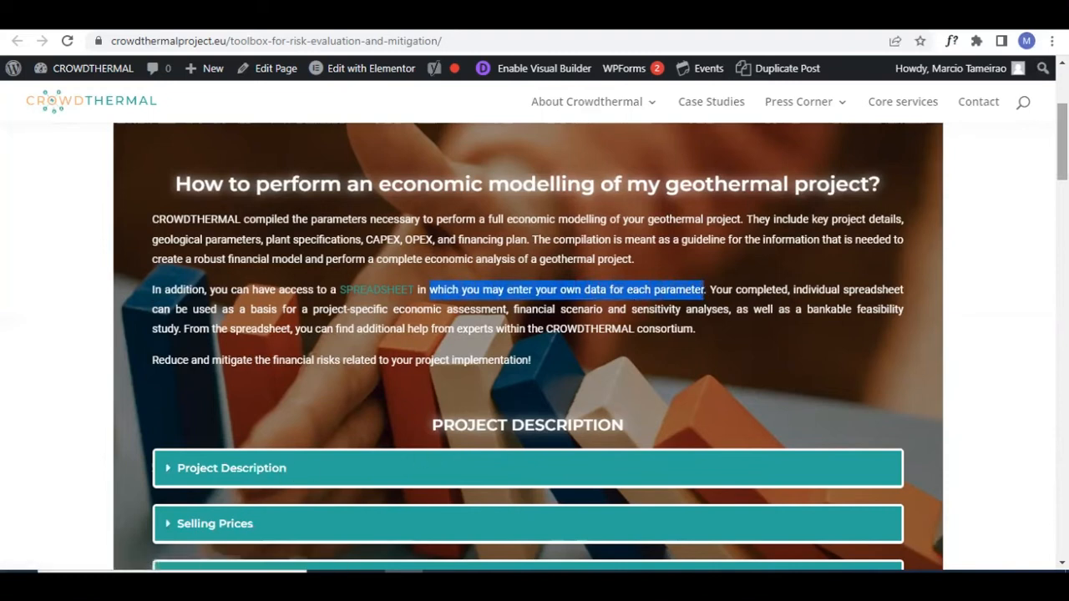
mouse_move(390, 304)
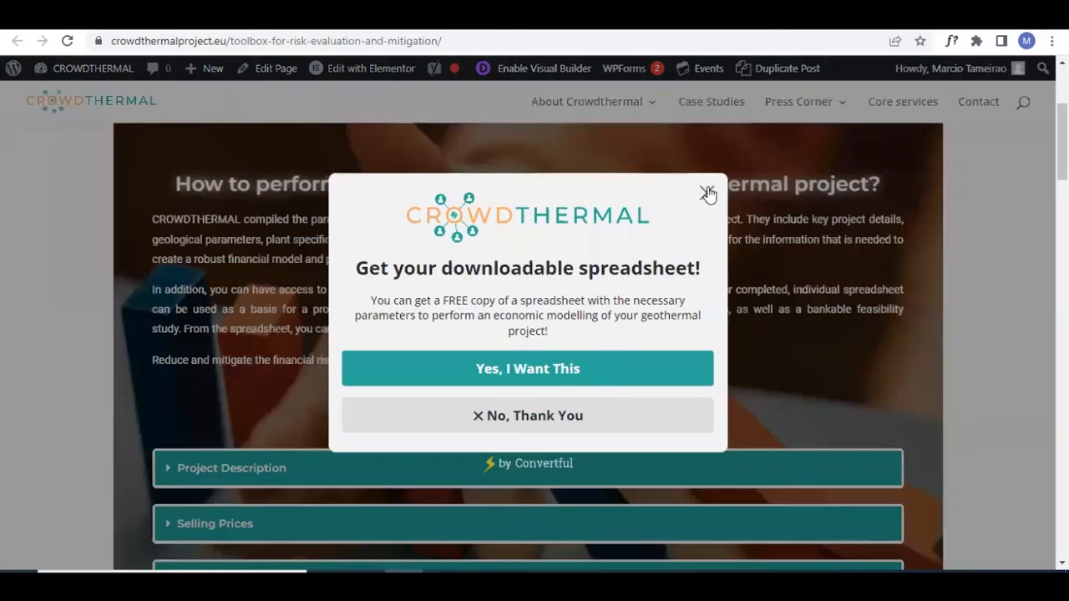
click(708, 194)
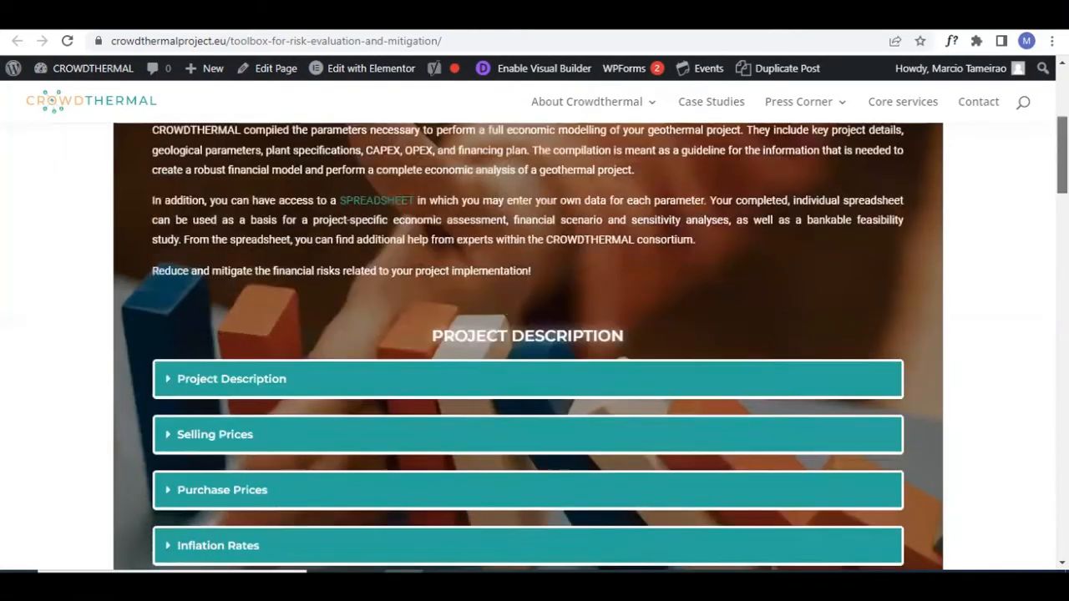
scroll(down, 3)
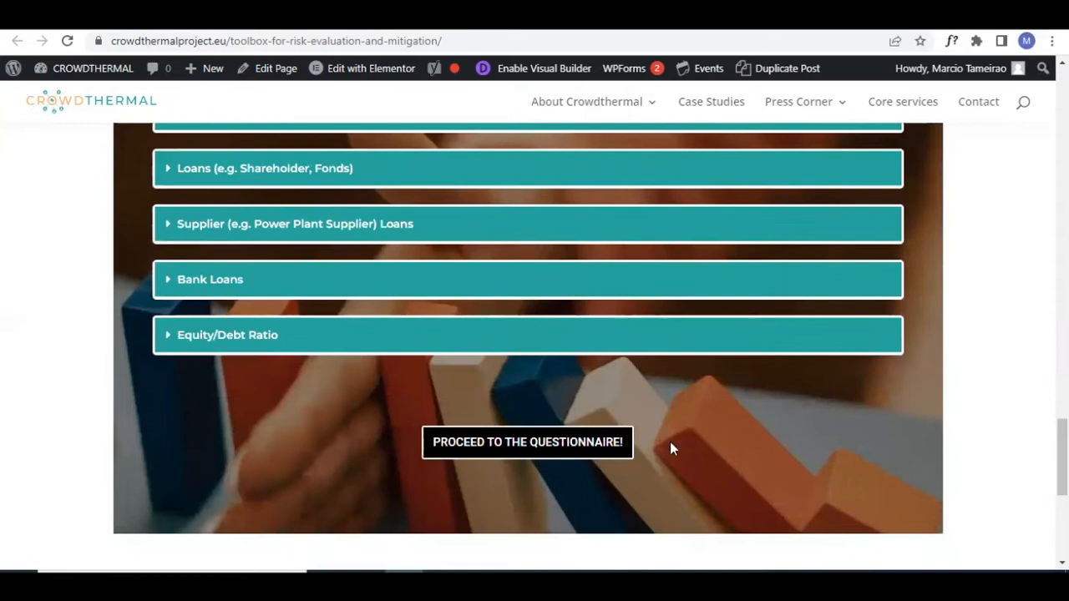
mouse_move(482, 448)
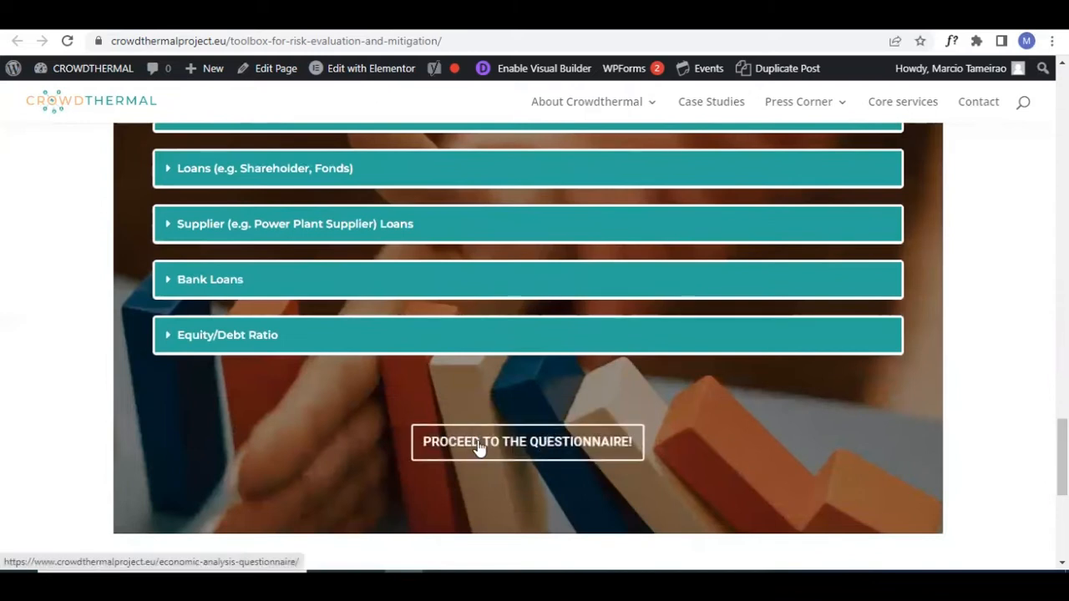
Step: Accept the free spreadsheet offer via the questionnaire and download the CROWDTHERMAL xlsx file
click(528, 443)
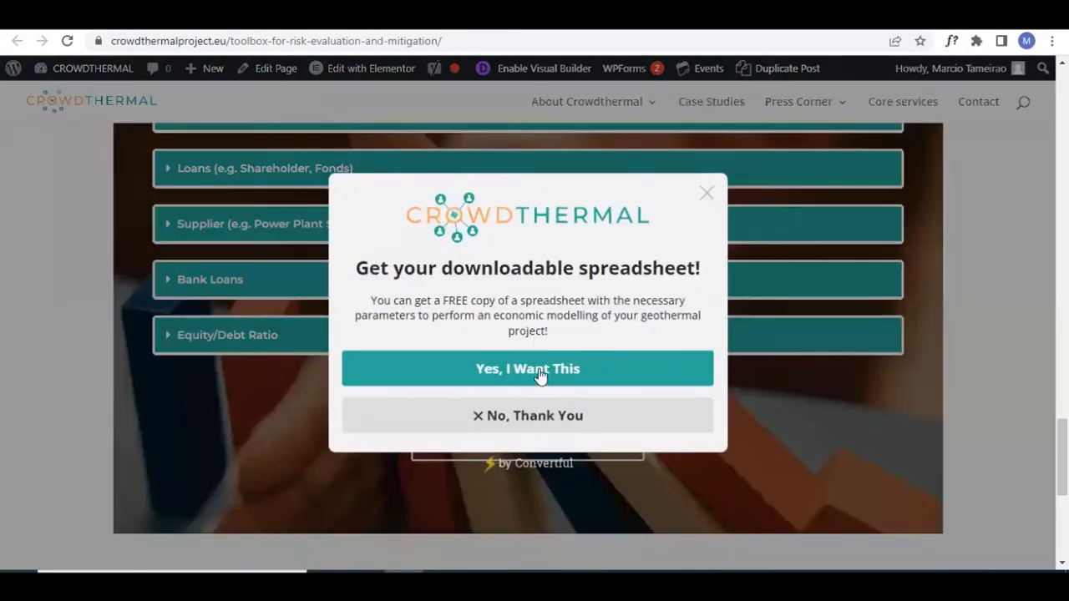
click(528, 370)
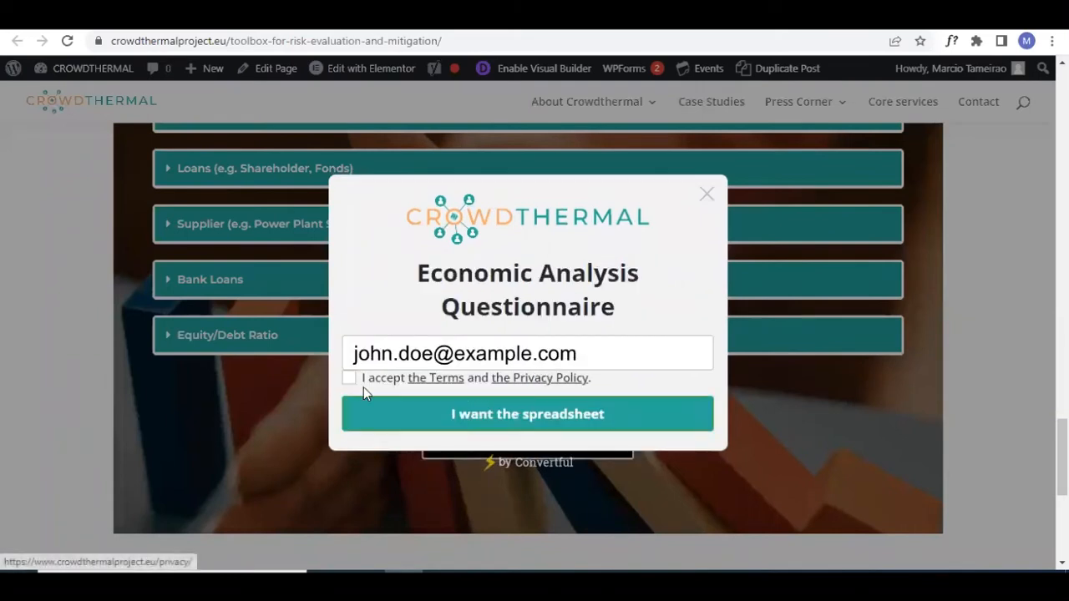
click(528, 415)
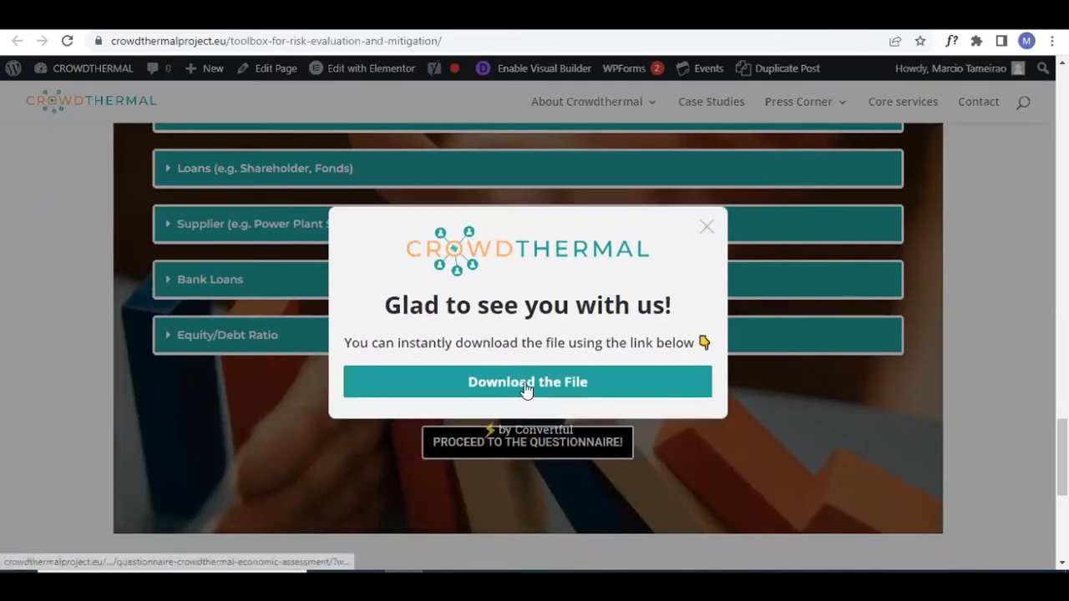
mouse_move(454, 358)
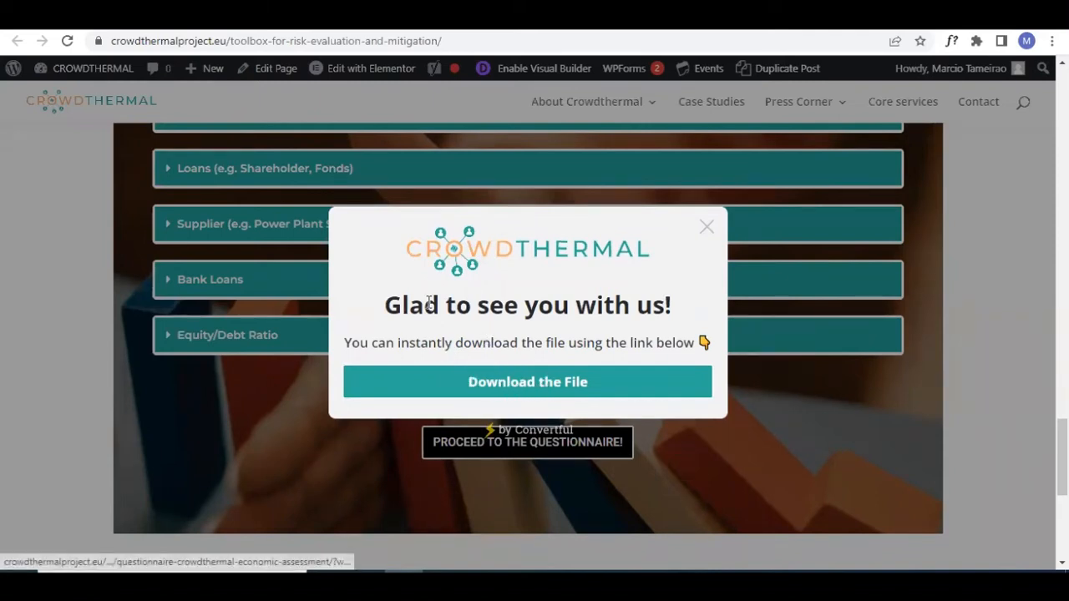
click(707, 227)
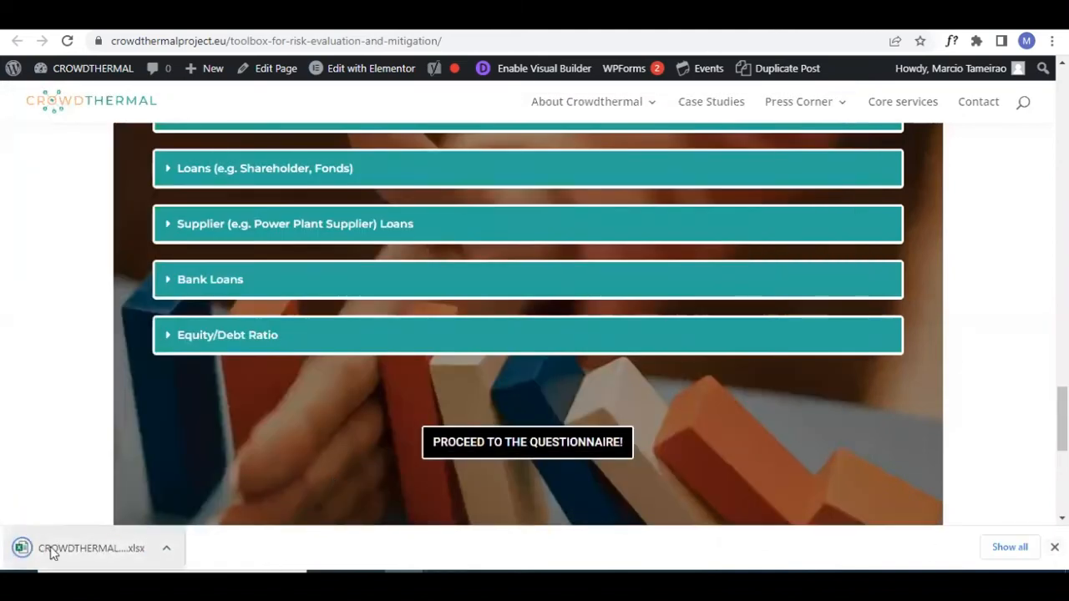
mouse_move(431, 441)
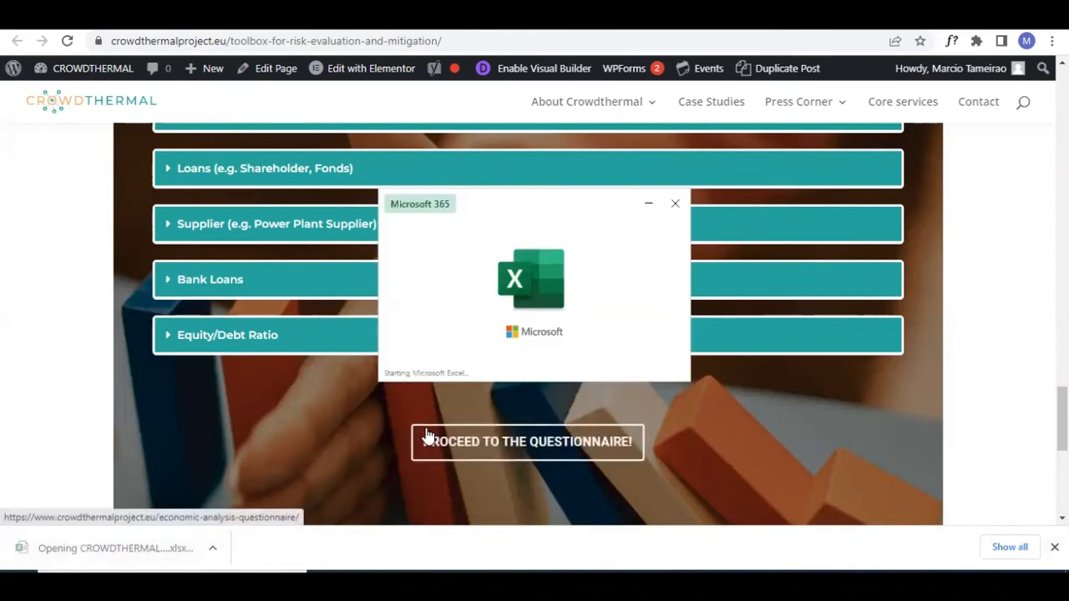
Step: Launch the downloaded CROWDTHERMAL .xlsx file from the browser's download bar into Excel
click(675, 204)
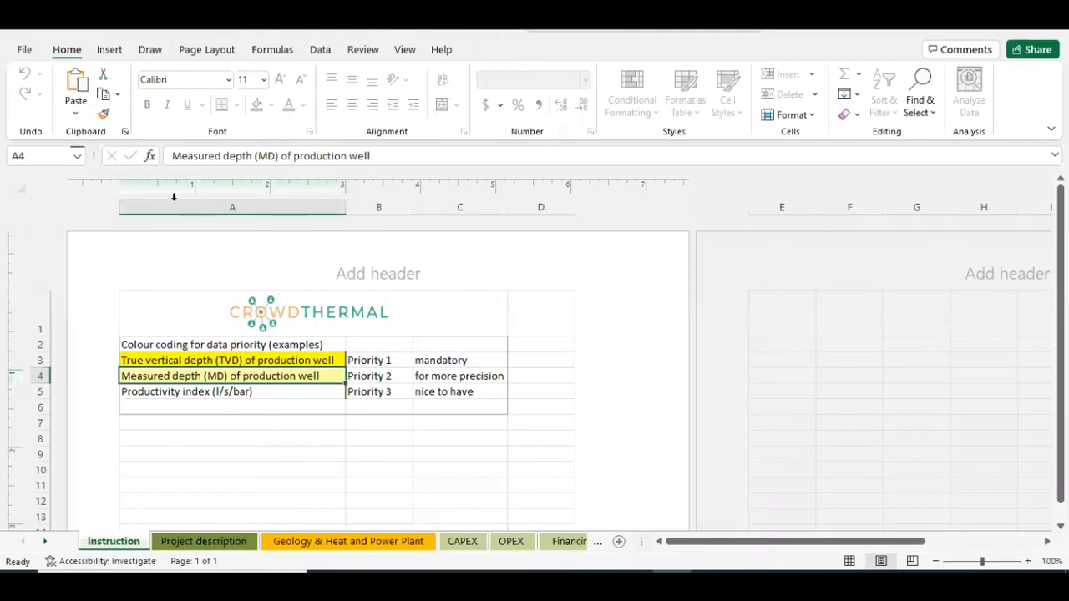
Step: Step through the Project description and Geology & Heat and Power Plant sheets to the OPEX sheet
click(204, 541)
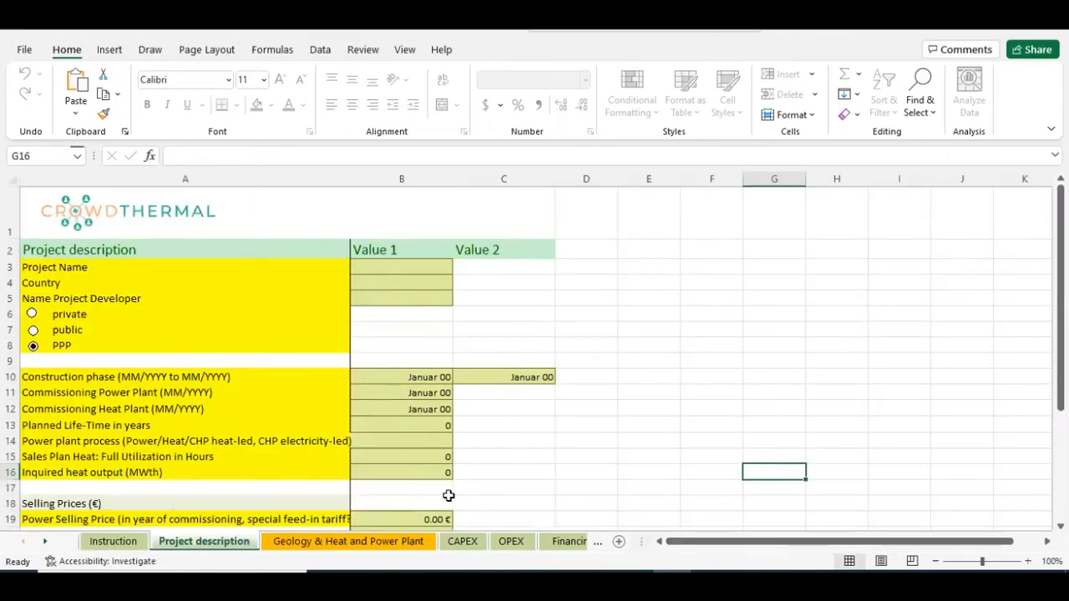
click(347, 541)
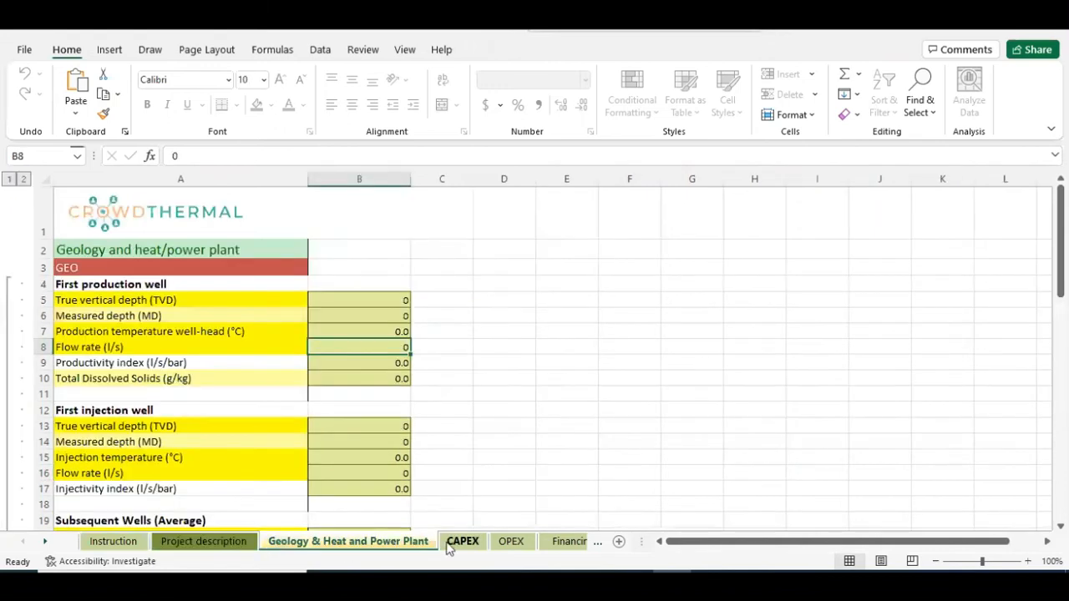
click(511, 542)
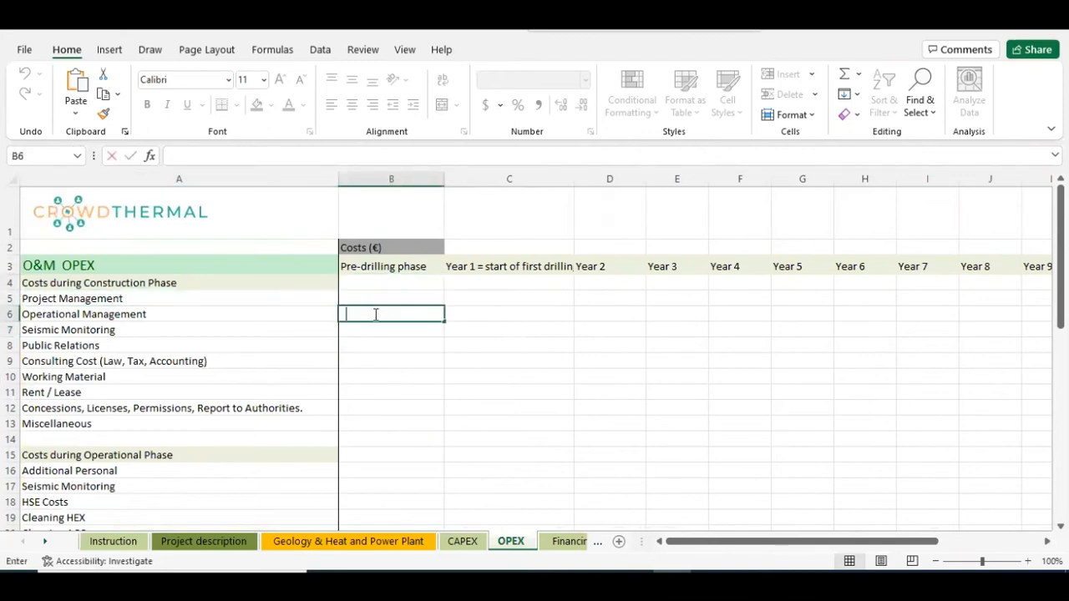
Step: Enter pre-drilling OPEX costs 756656 and 100, dismiss the protected-sheet warning, and move to the CAPEX sheet
text(756656)
click(391, 329)
text(100)
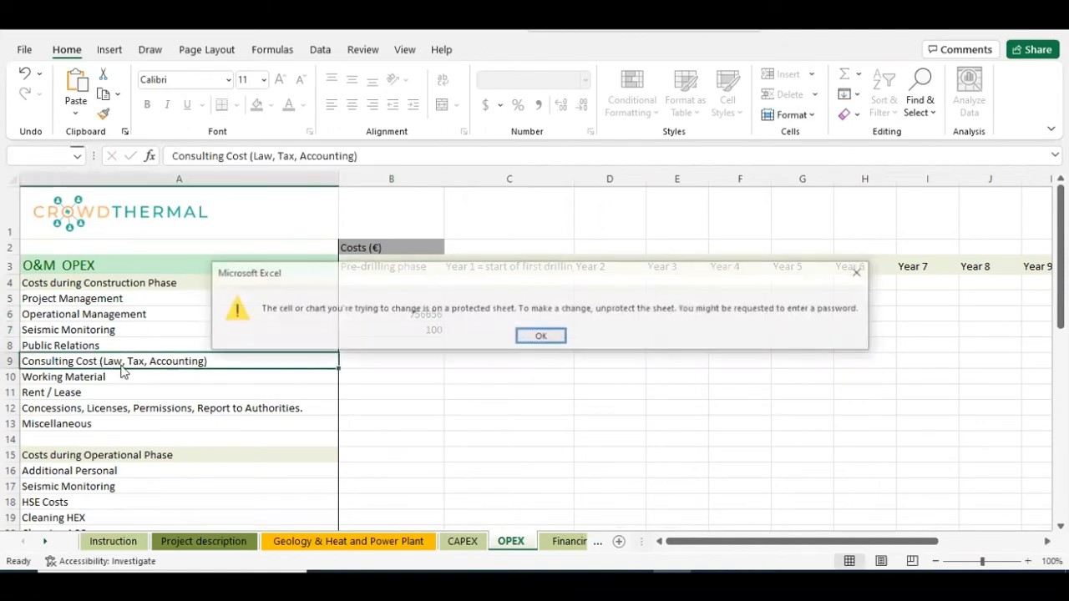
click(541, 335)
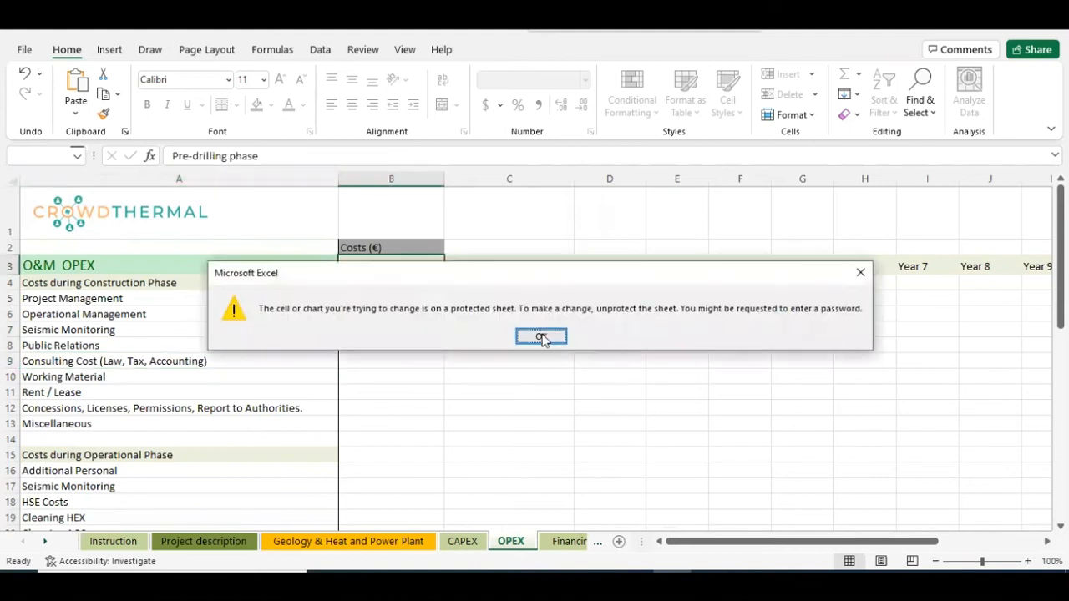
click(542, 338)
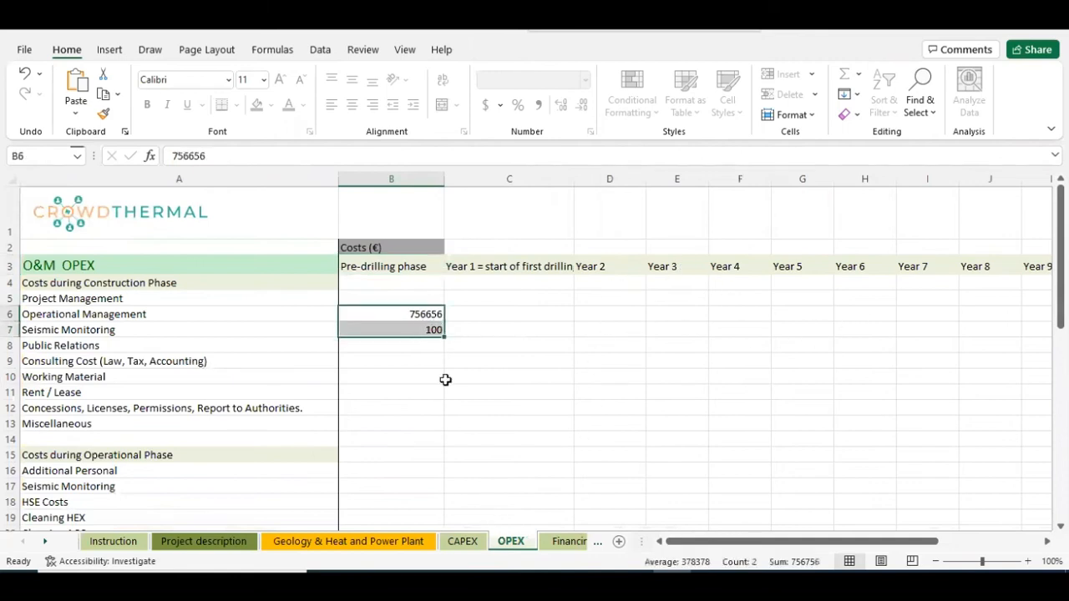
click(461, 541)
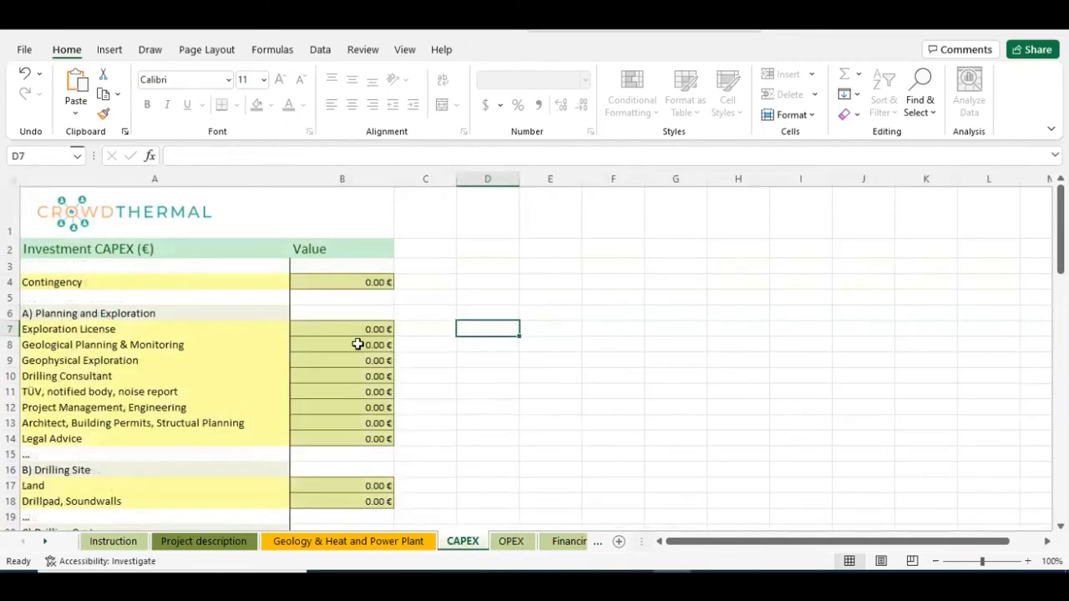
Step: Enter 6556 for Geological Planning & Monitoring in cell B8 of the CAPEX sheet
text(6556)
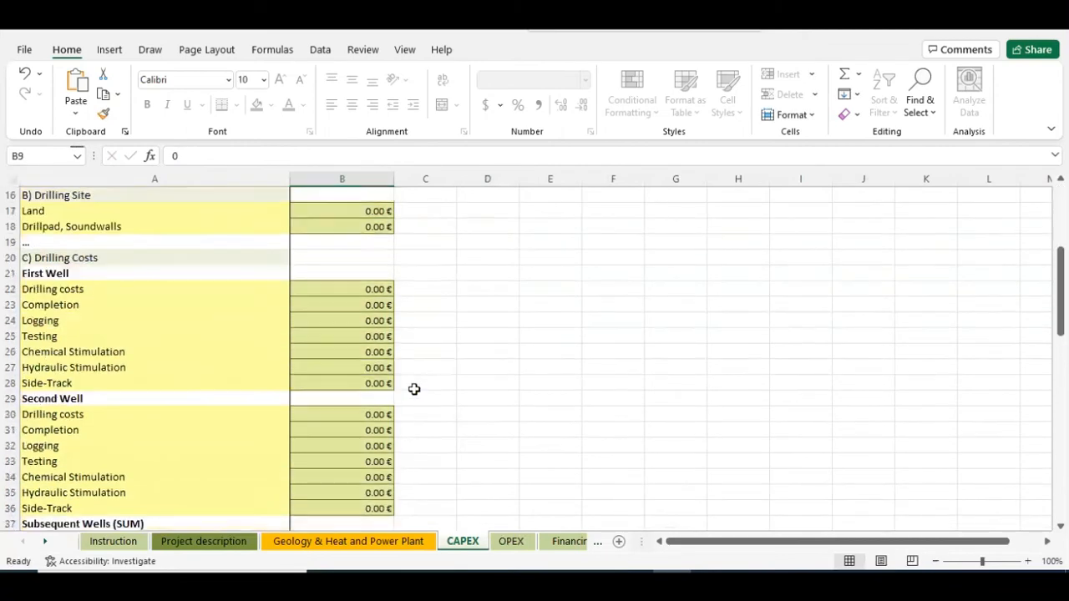
scroll(up, 3)
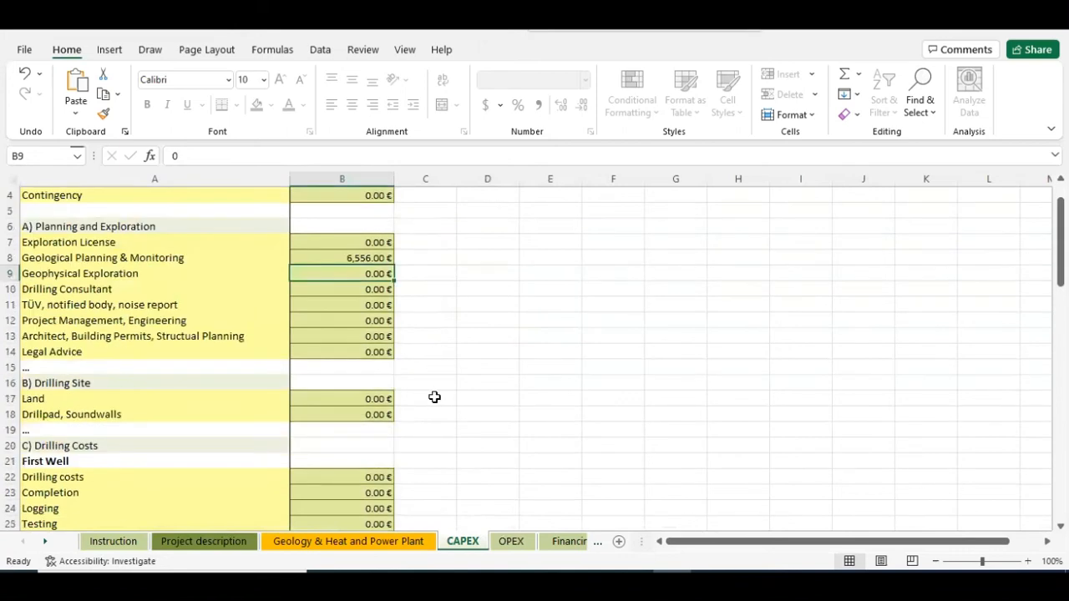
scroll(up, 3)
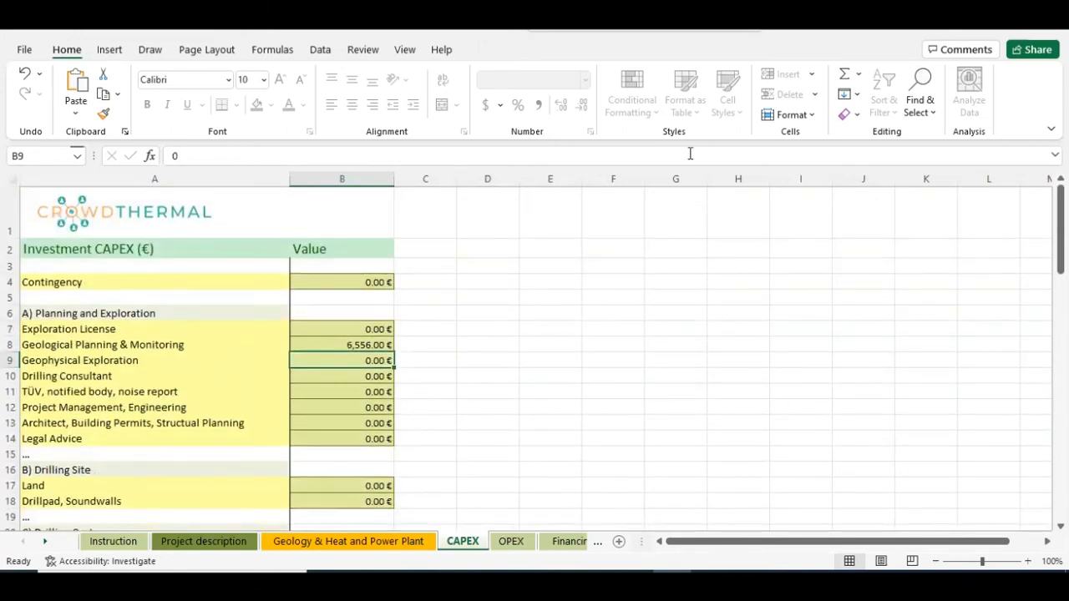
mouse_move(690, 154)
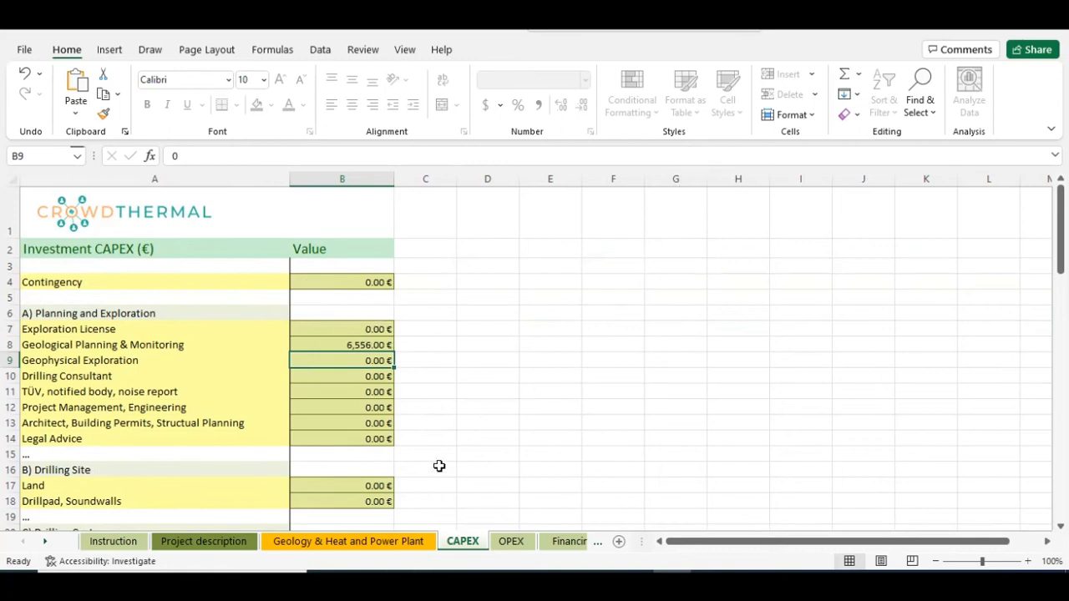
mouse_move(427, 439)
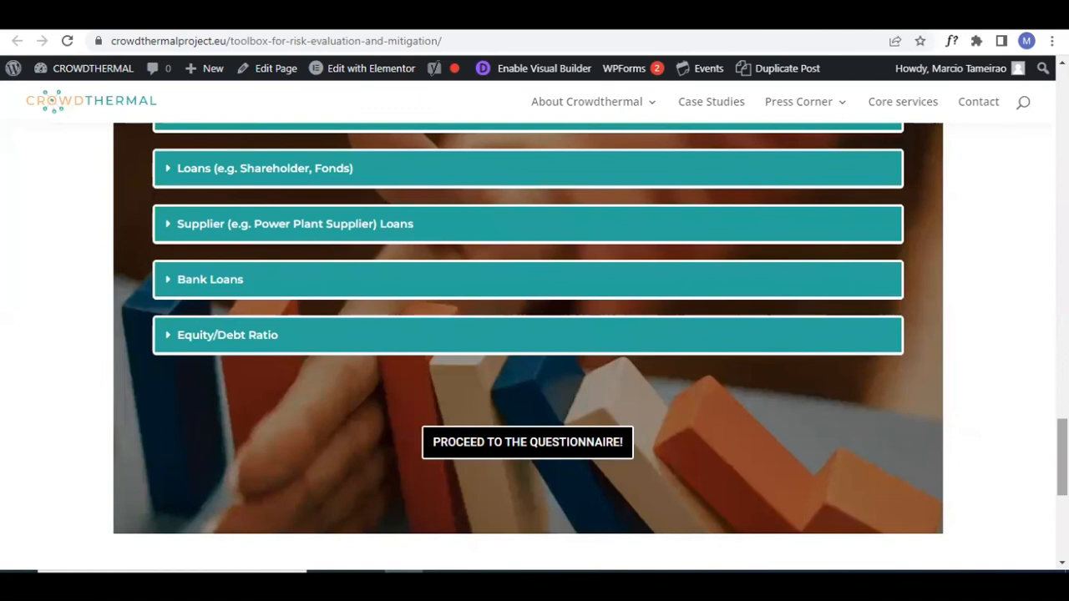
Step: Scroll to the Contact VES! section at the page bottom, then back up to the toolbox page title
scroll(down, 3)
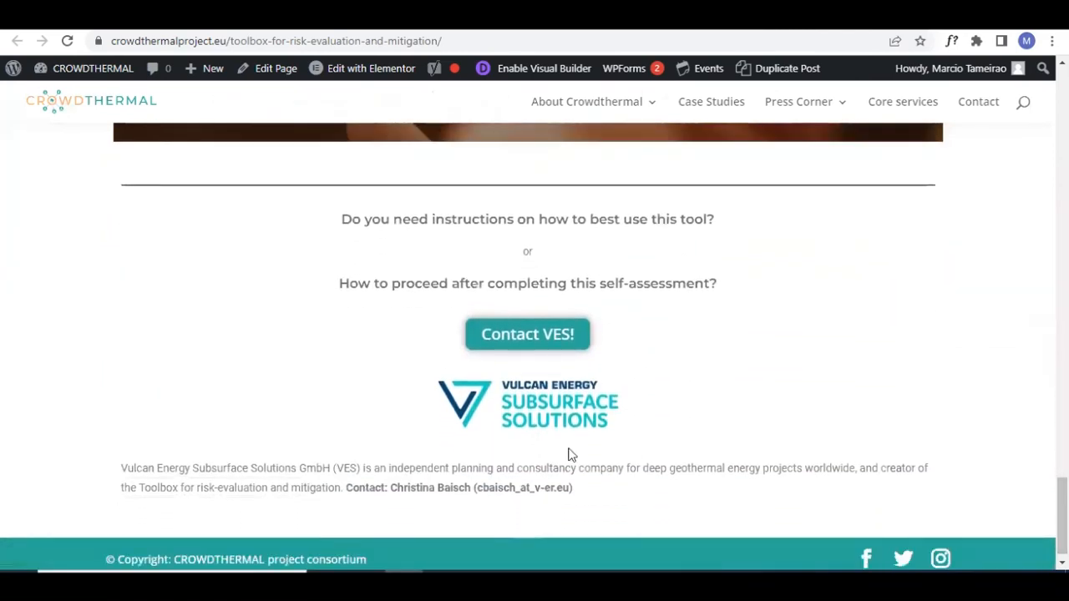
mouse_move(491, 403)
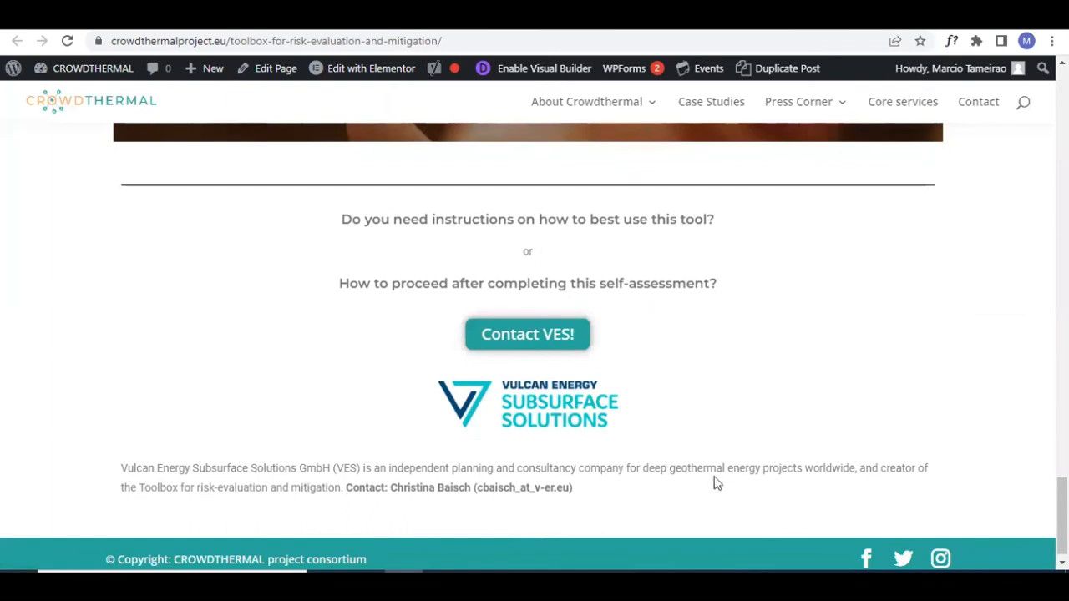
mouse_move(348, 219)
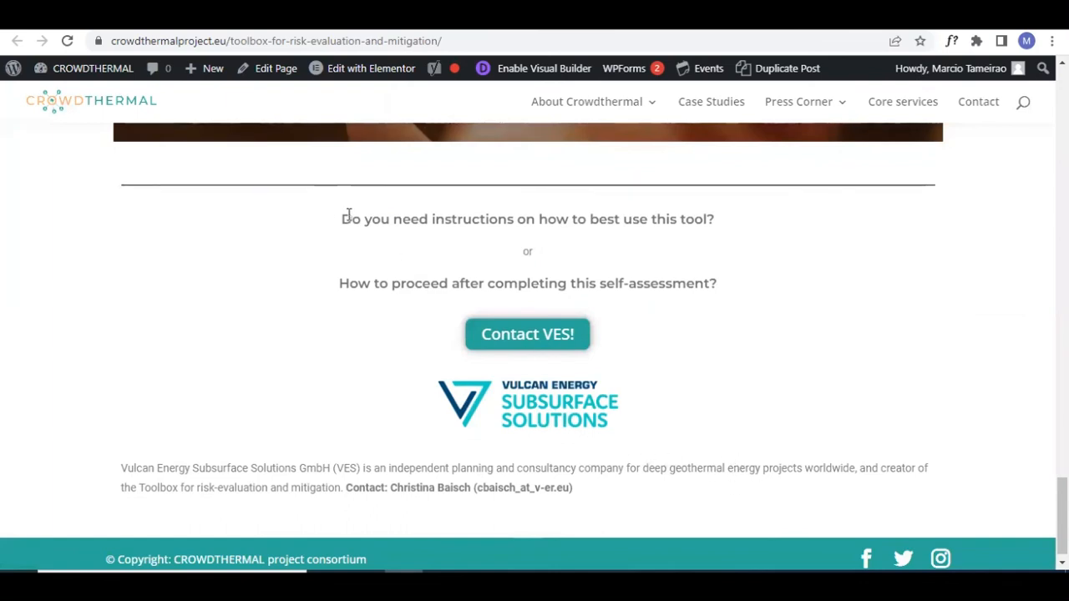
mouse_move(712, 458)
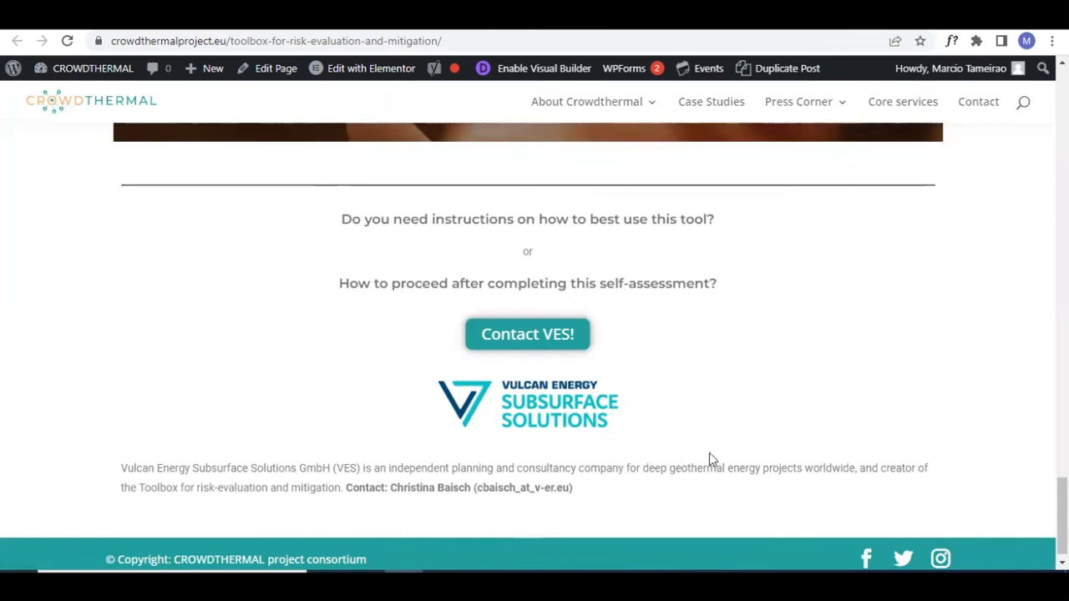
mouse_move(873, 421)
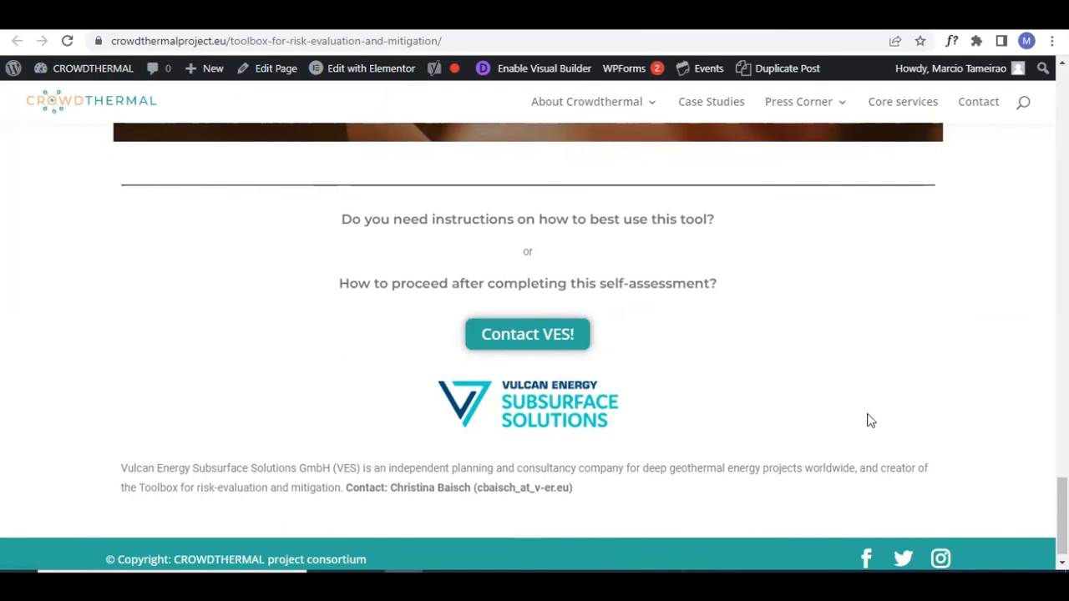
mouse_move(521, 341)
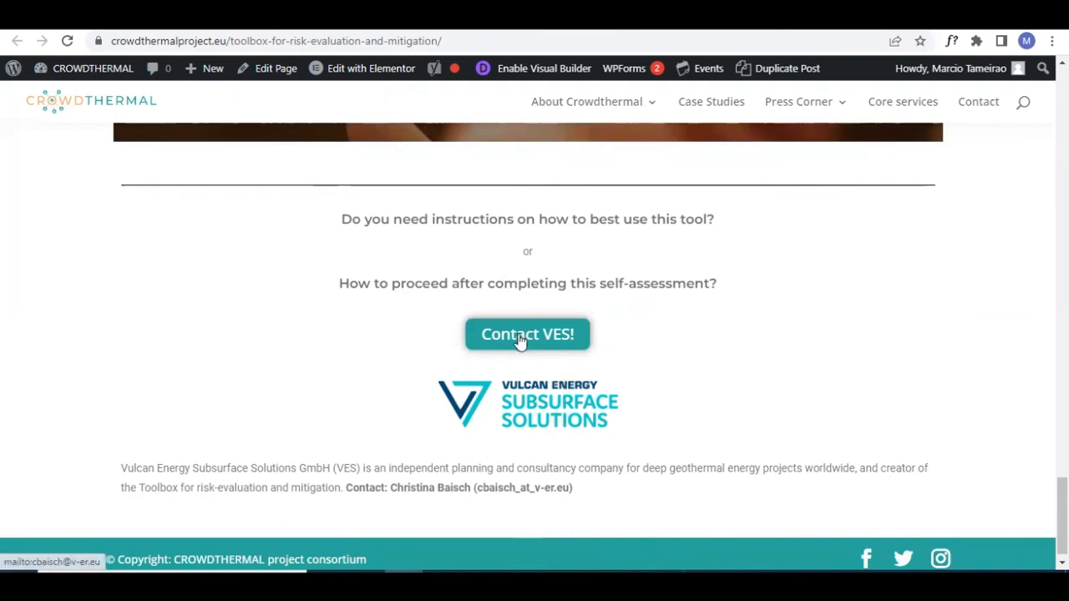
mouse_move(520, 341)
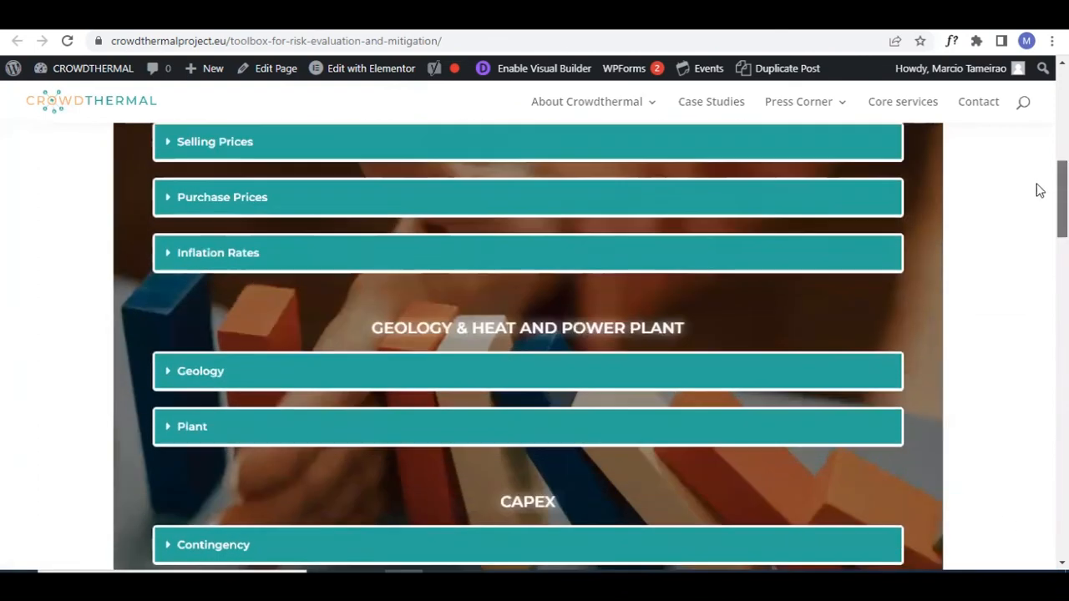
scroll(up, 3)
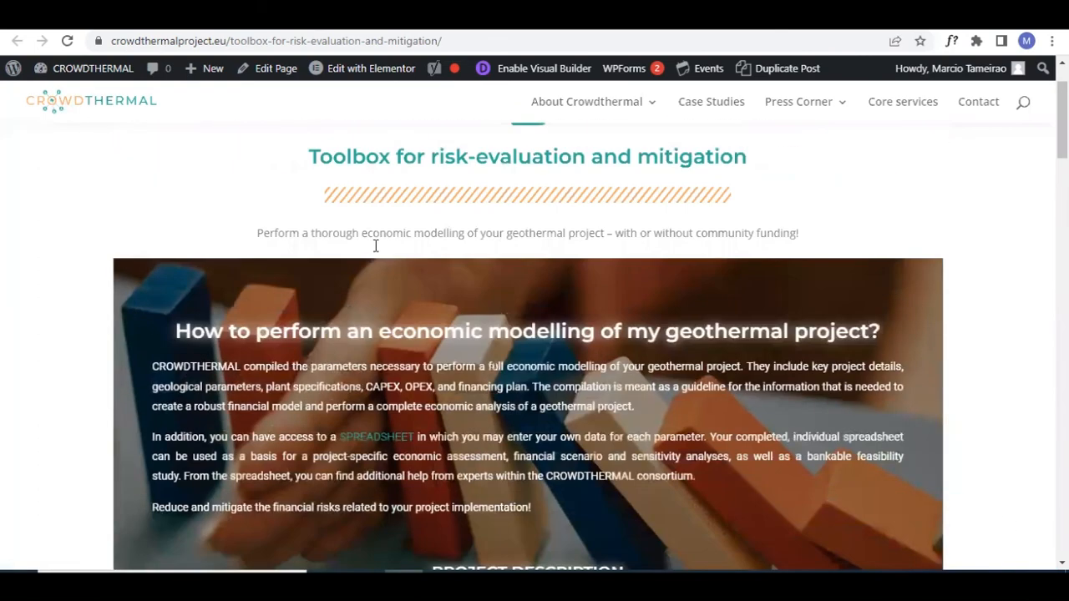